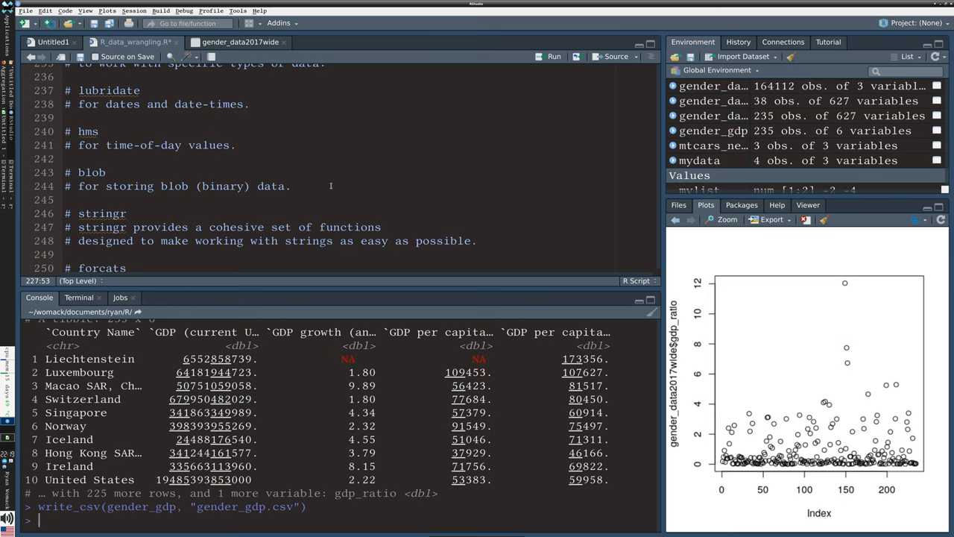
Scroll the stringr package website to its overview and installation notes
scroll("down", 3)
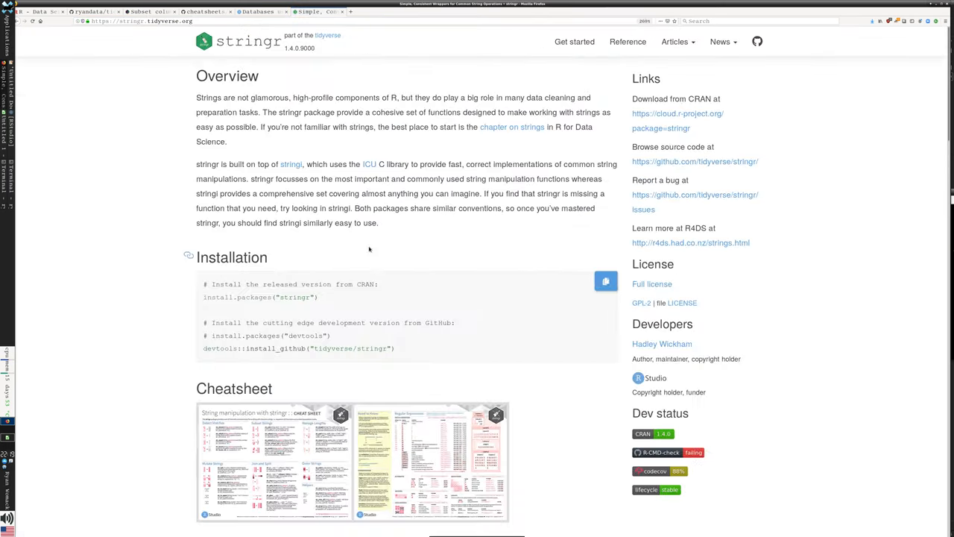
Open the stringr cheat sheet PDF and read down through its string manipulation functions
scroll("down", 3)
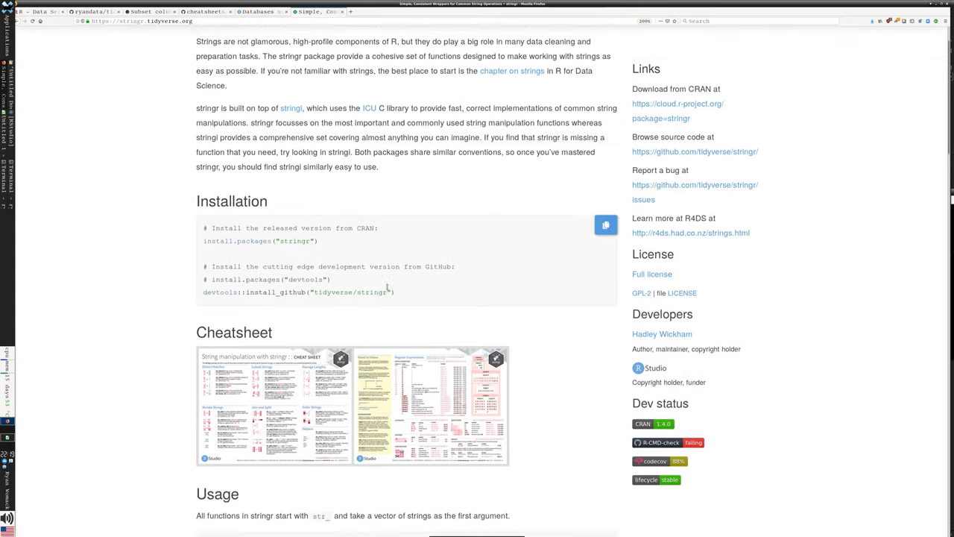
left_click(352, 405)
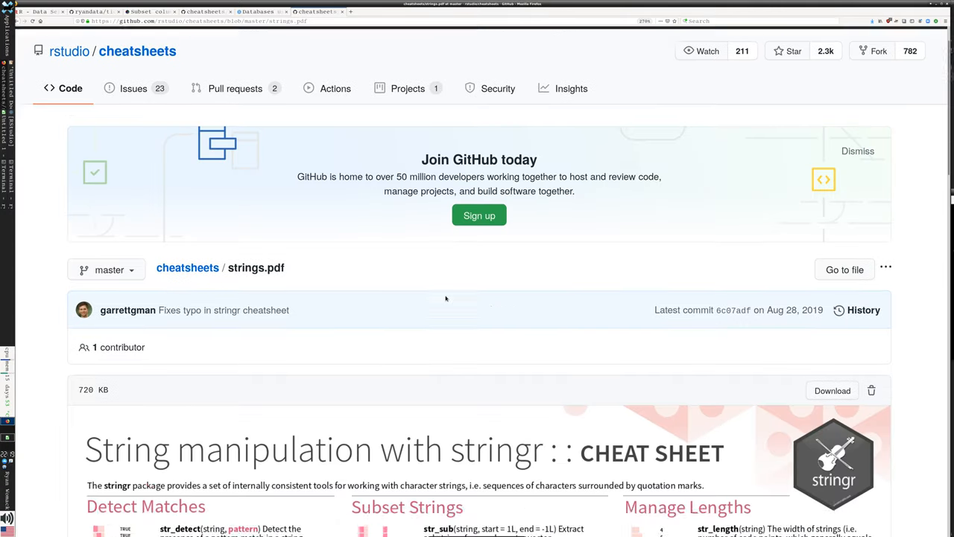
scroll("down", 3)
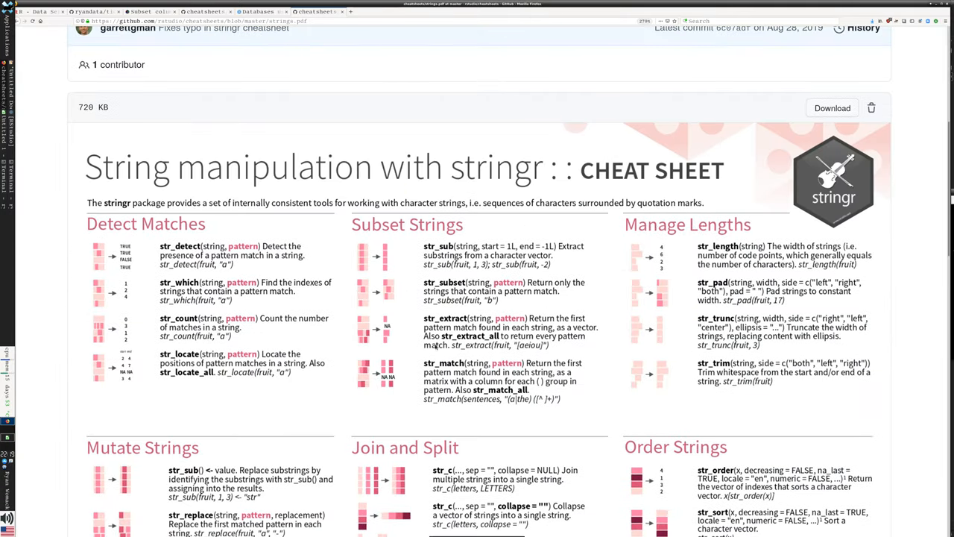
scroll("down", 3)
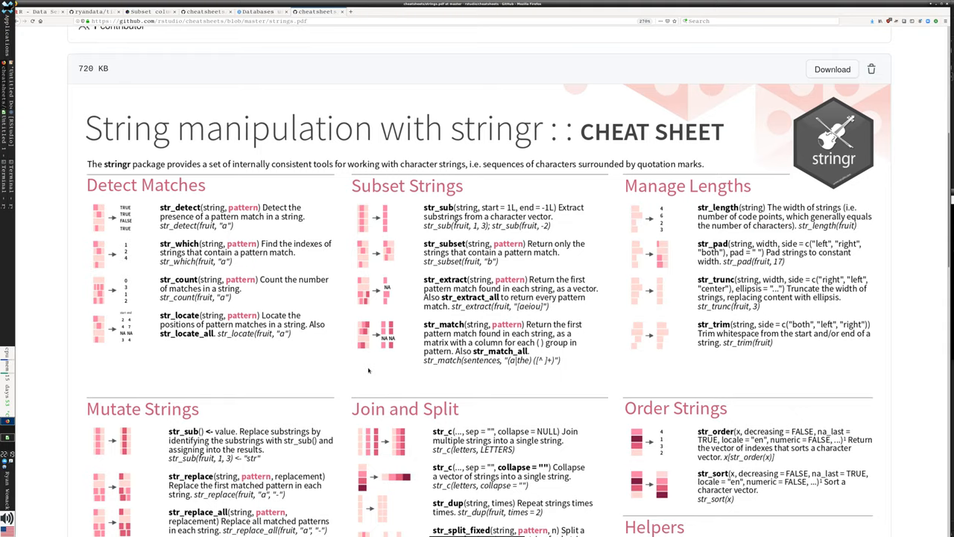
scroll("down", 3)
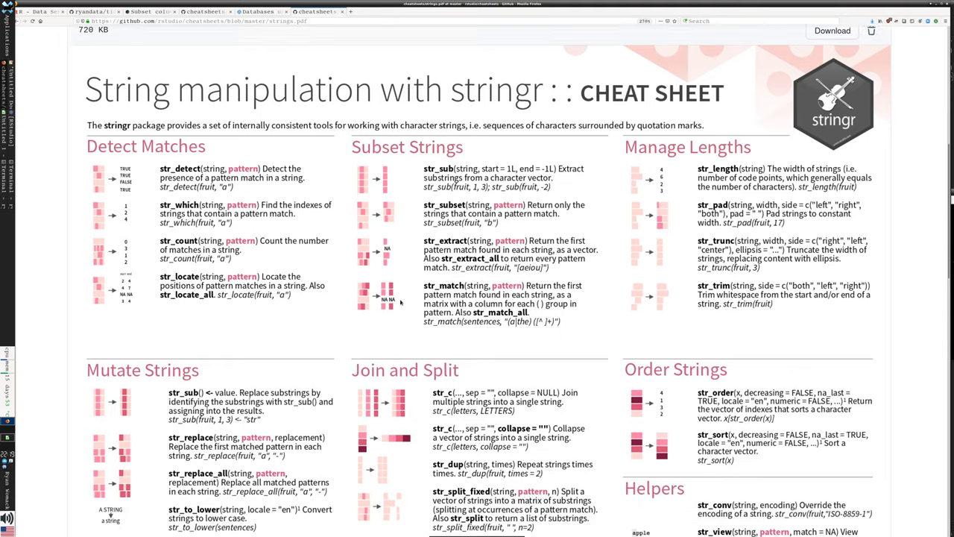
scroll("down", 3)
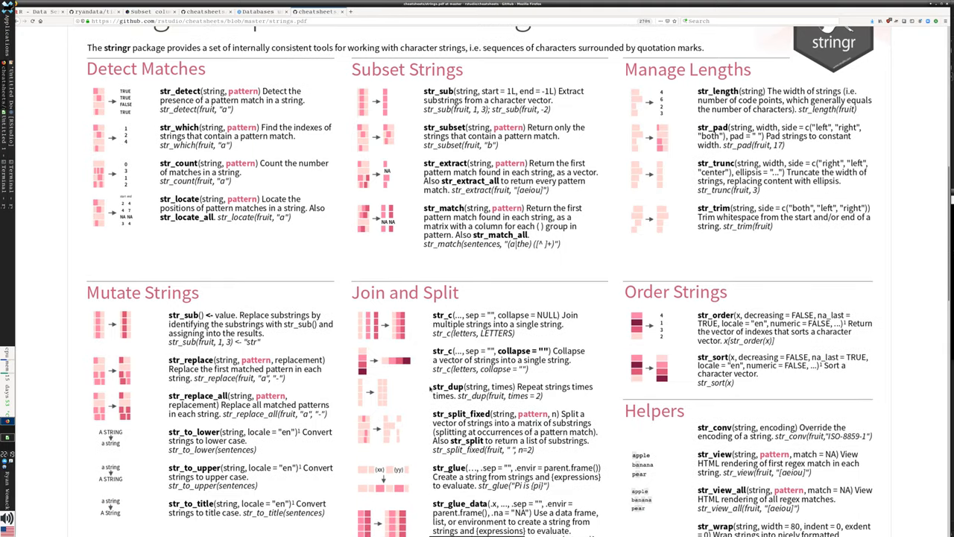
scroll("down", 3)
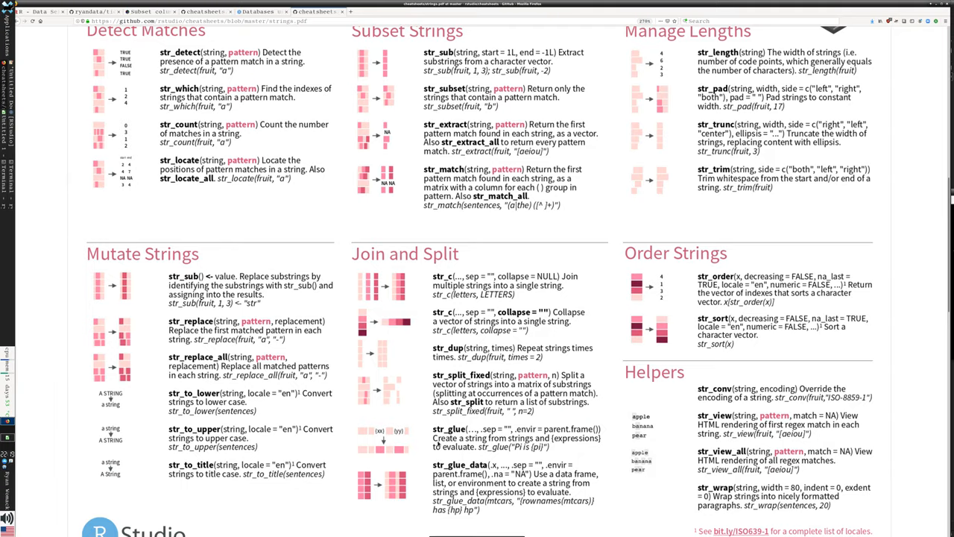
mouse_move(519, 262)
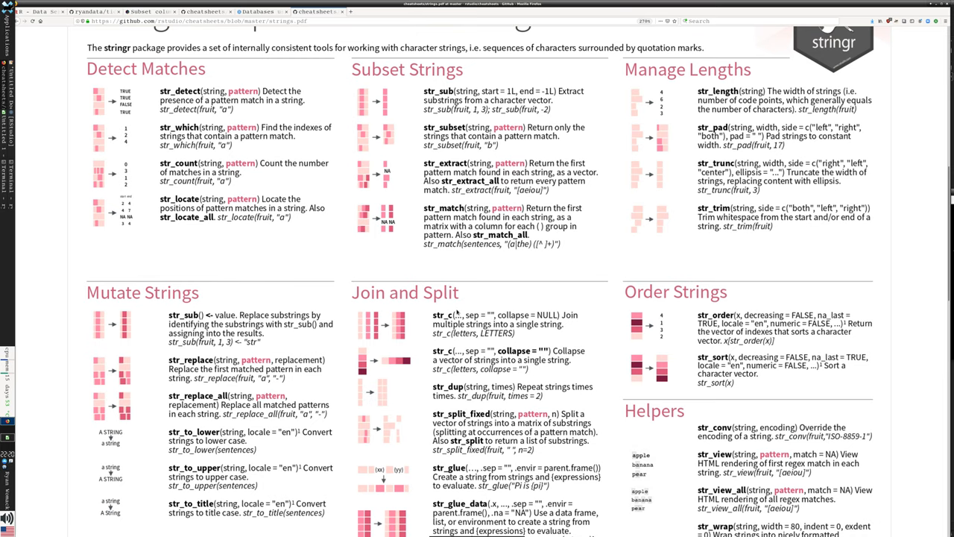
mouse_move(456, 313)
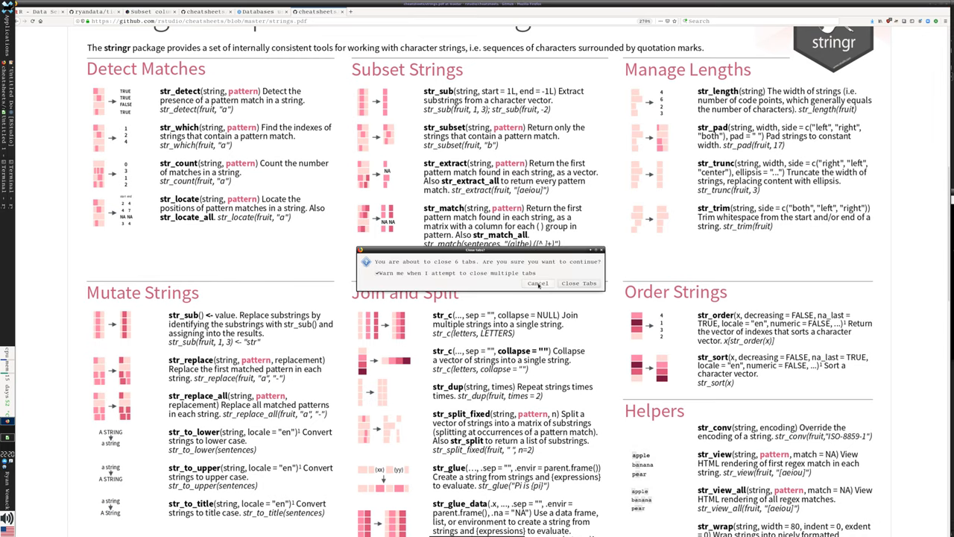
Dismiss the close-tabs warning and start a new address for the forcats site
left_click(537, 284)
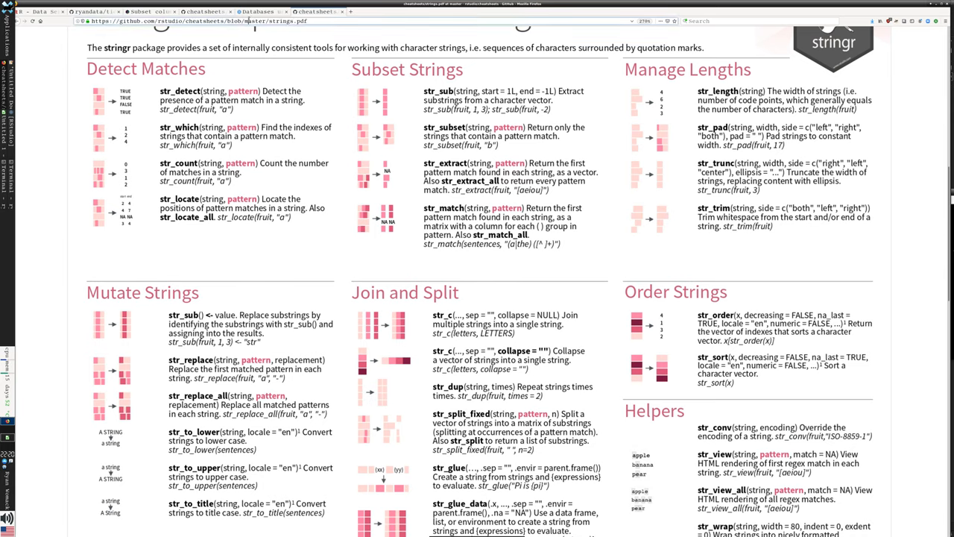
left_click(197, 21)
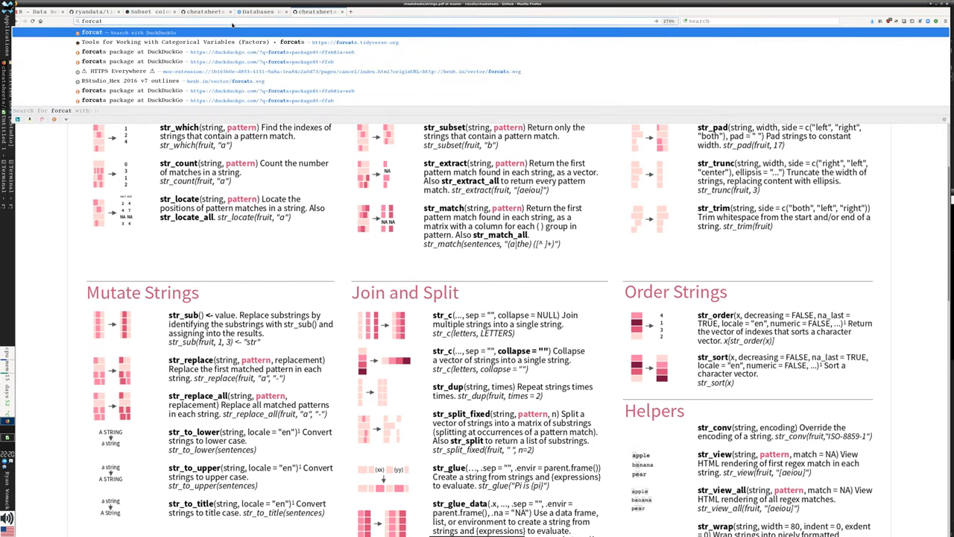
Load forcats.tidyverse.org and read down to its Cheatsheet and Getting started sections
type("forcats.tidyverse.org/index.html")
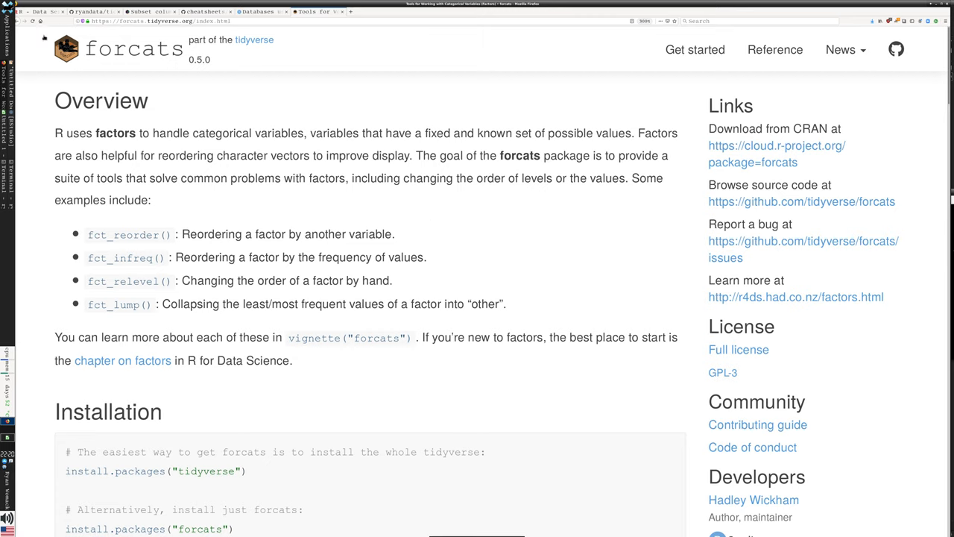
mouse_move(321, 167)
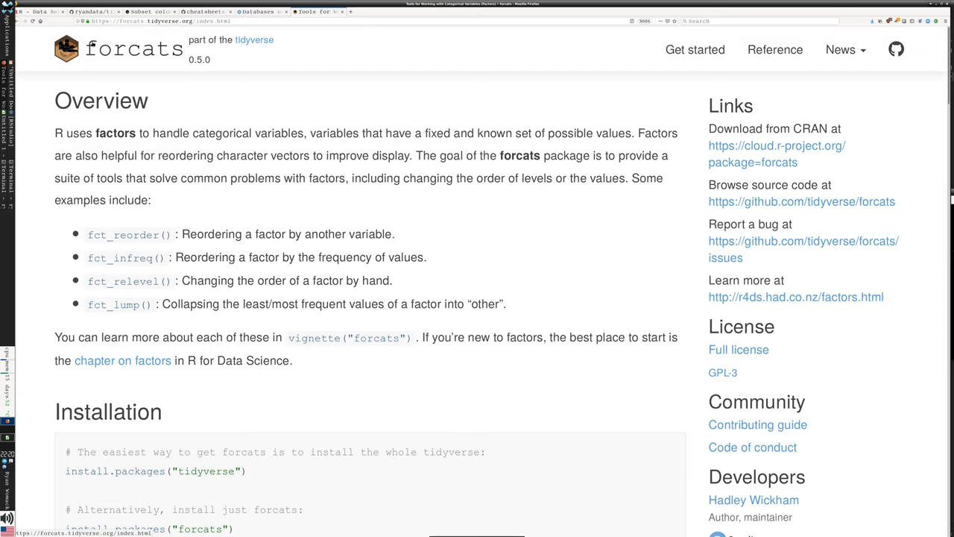
scroll("down", 3)
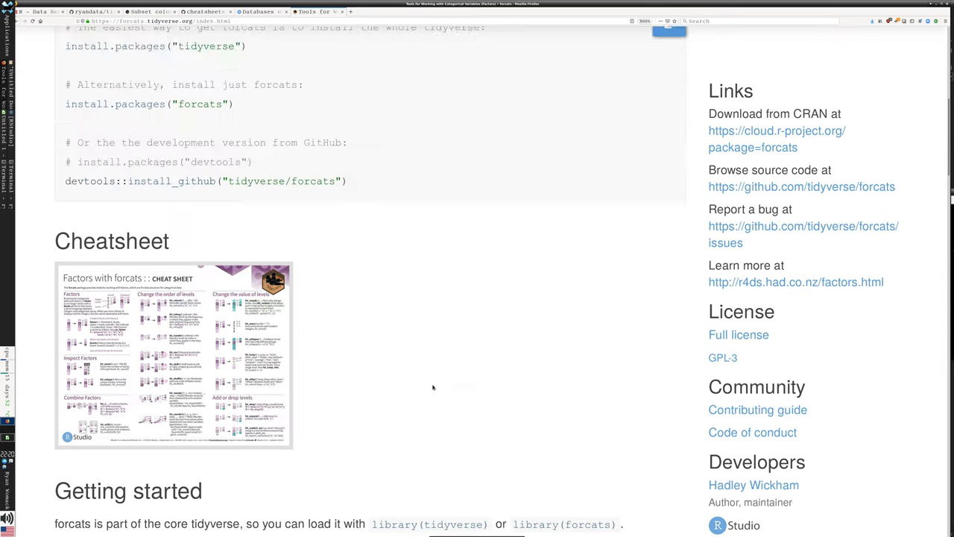
scroll("down", 3)
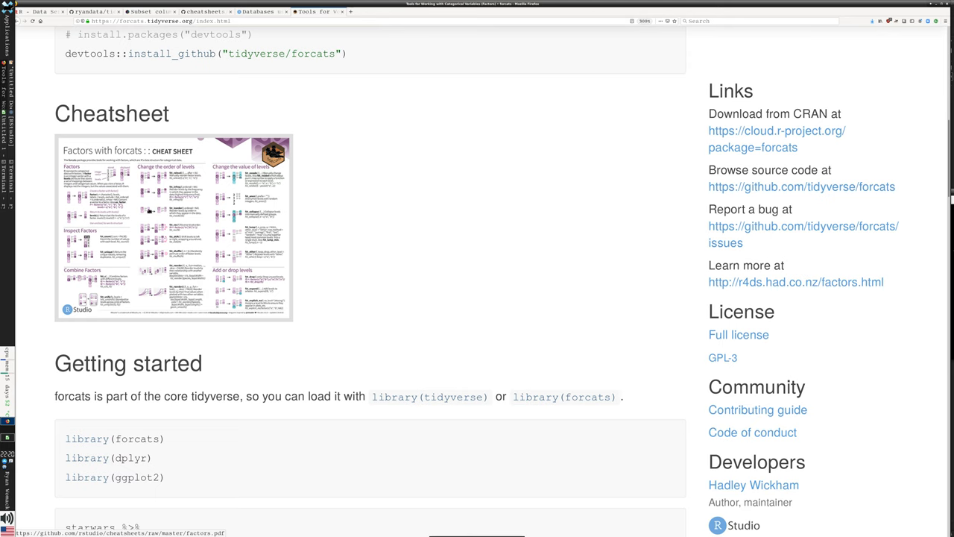
mouse_move(399, 280)
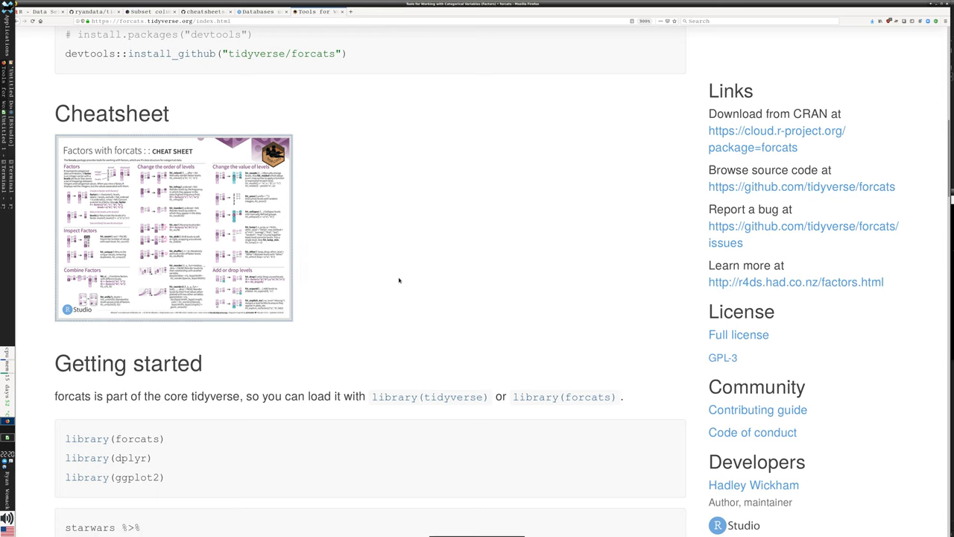
mouse_move(182, 205)
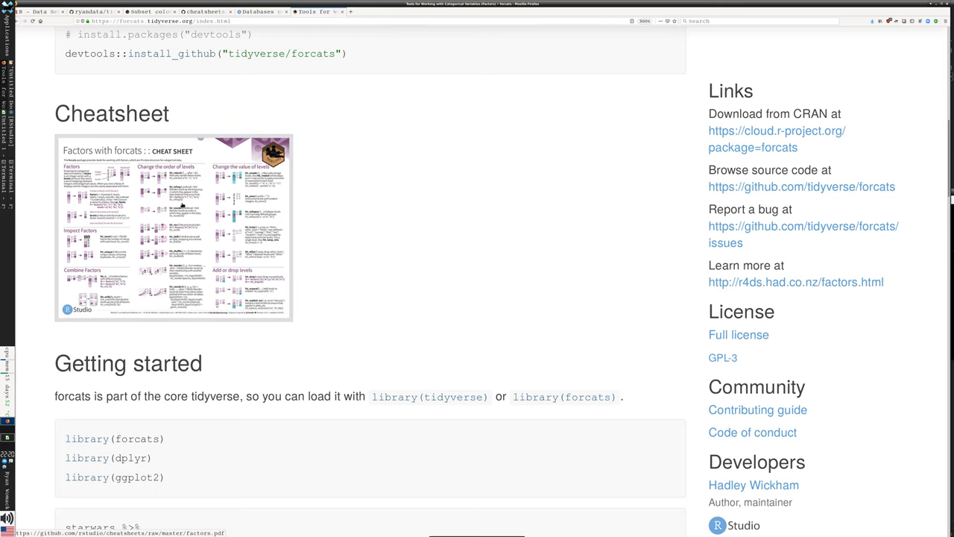
mouse_move(260, 246)
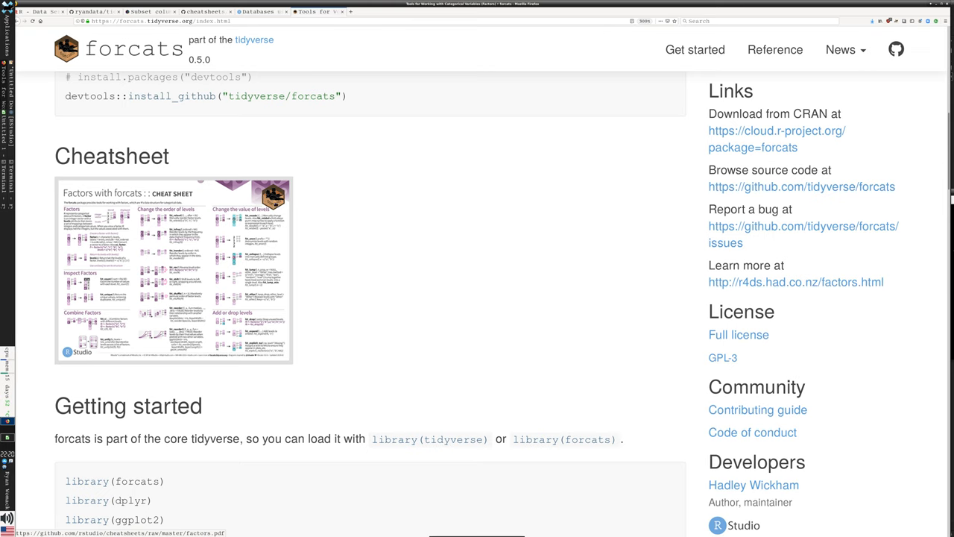
scroll("down", 3)
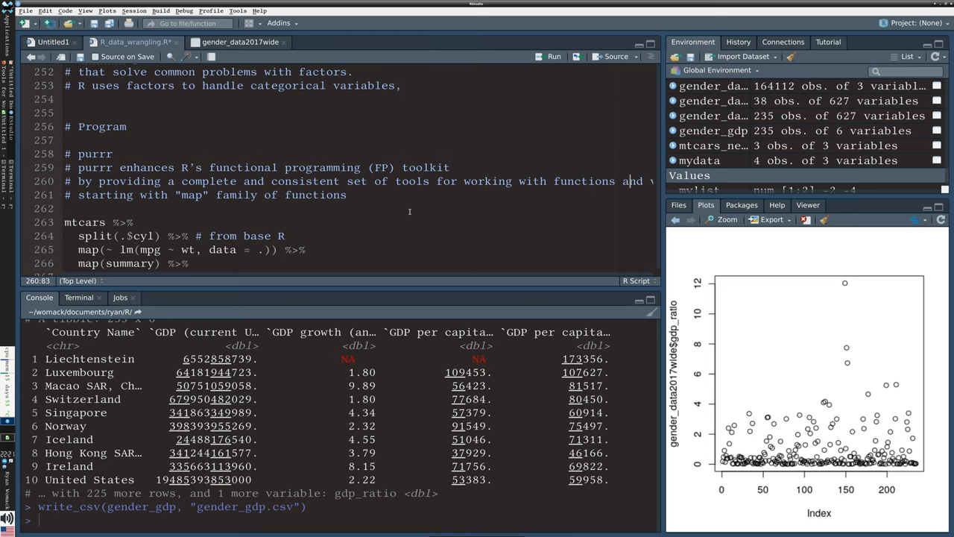
scroll("right", 3)
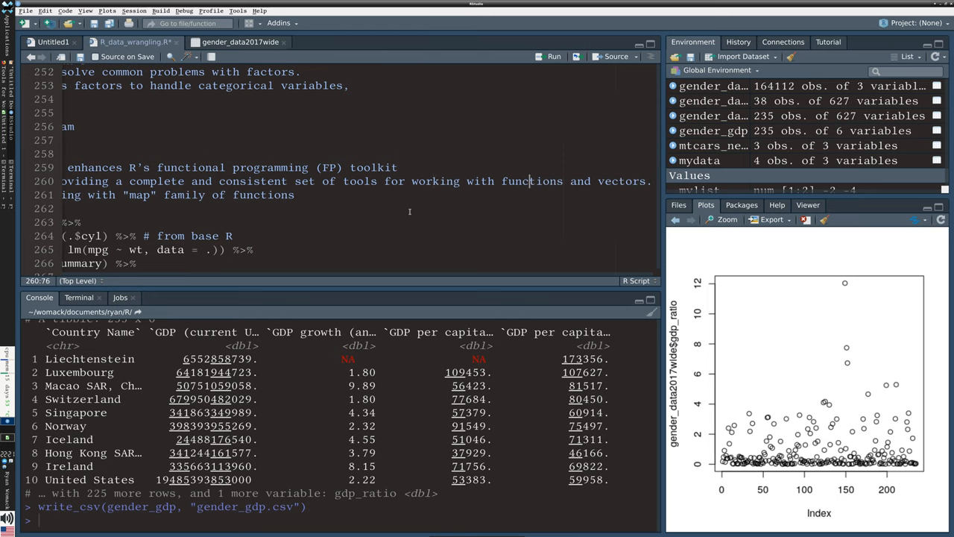
left_click(388, 182)
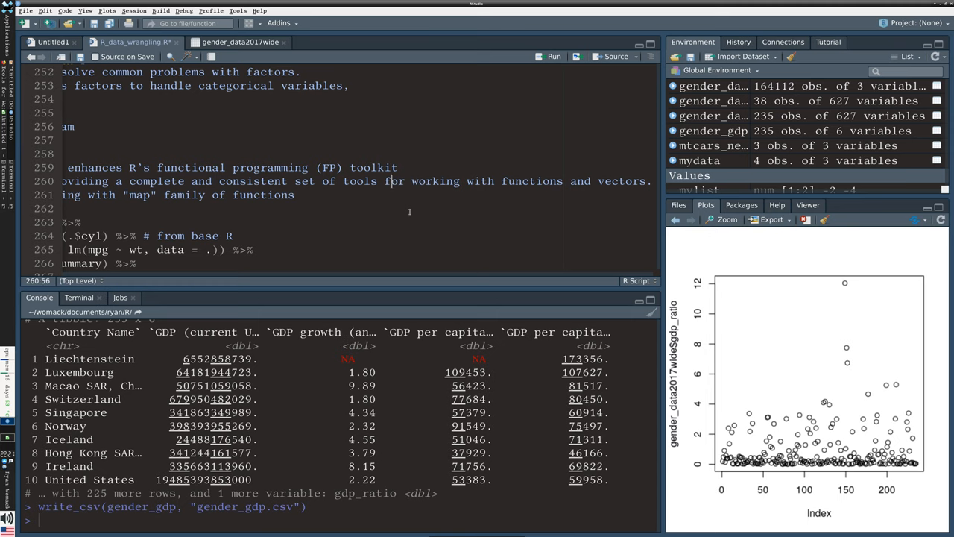
left_click(322, 182)
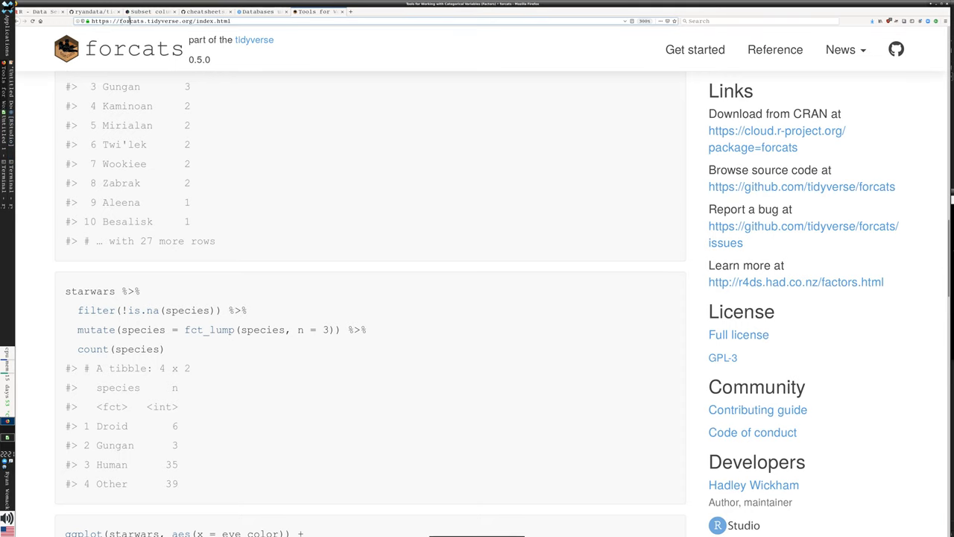
Enter purrr.tidyverse.org, correcting the misspelled address, and load the purrr website
left_click(176, 21)
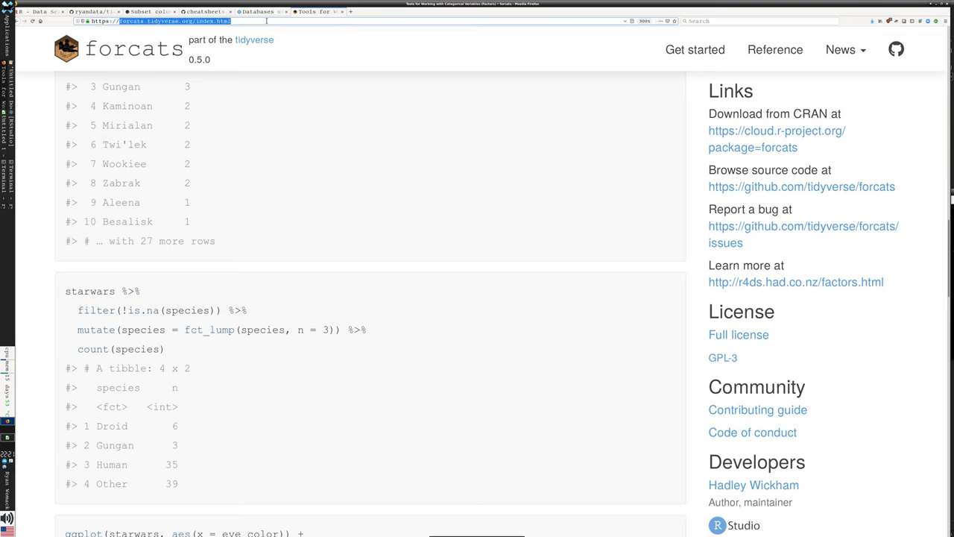
type("https://purr.ti")
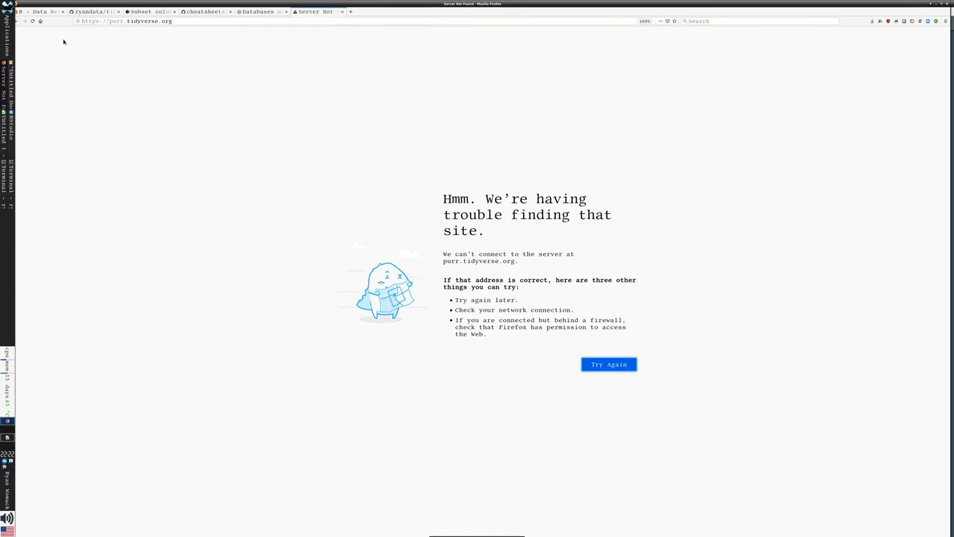
left_click(127, 20)
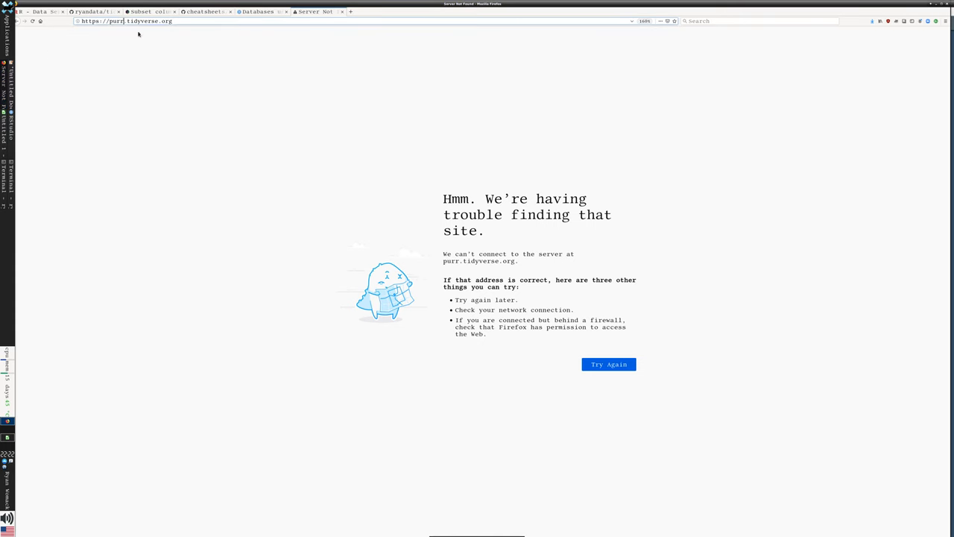
left_click(608, 363)
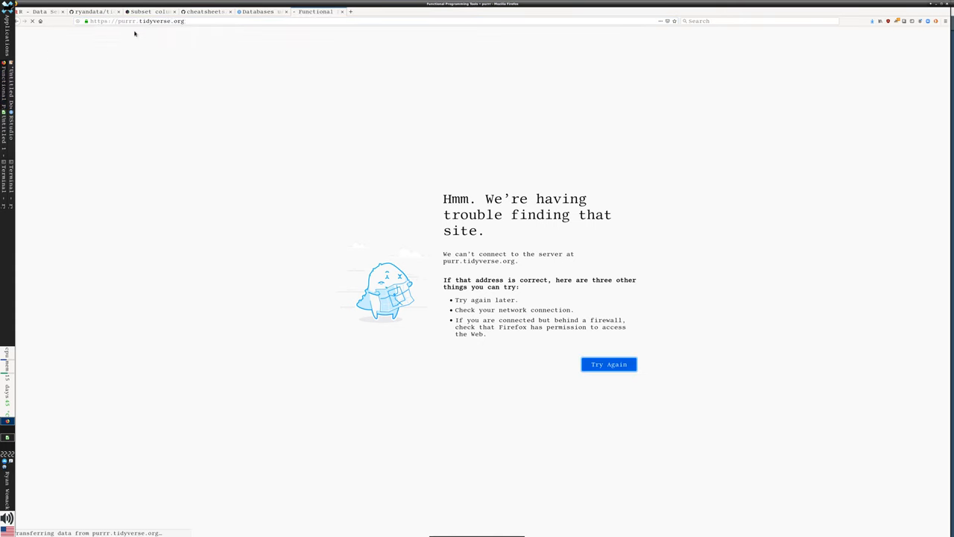
left_click(608, 364)
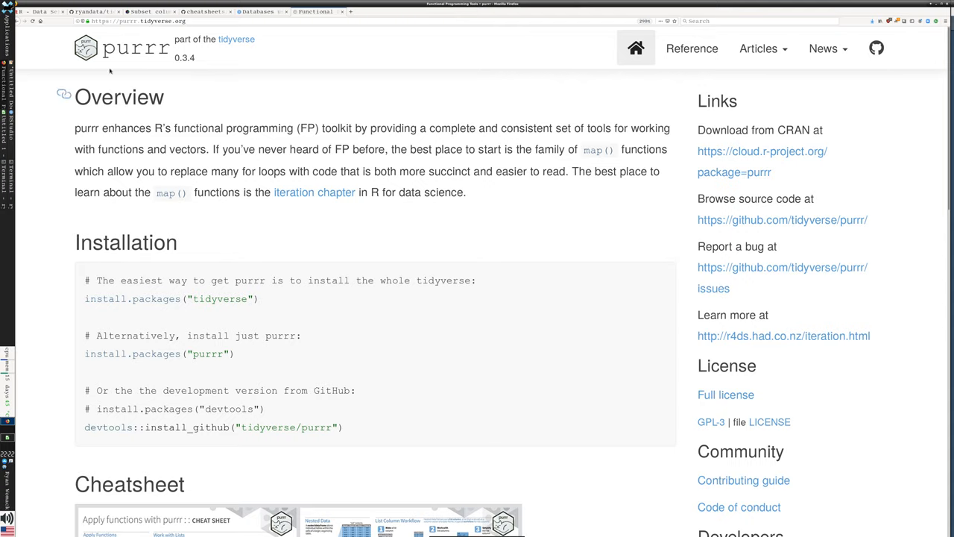
mouse_move(476, 362)
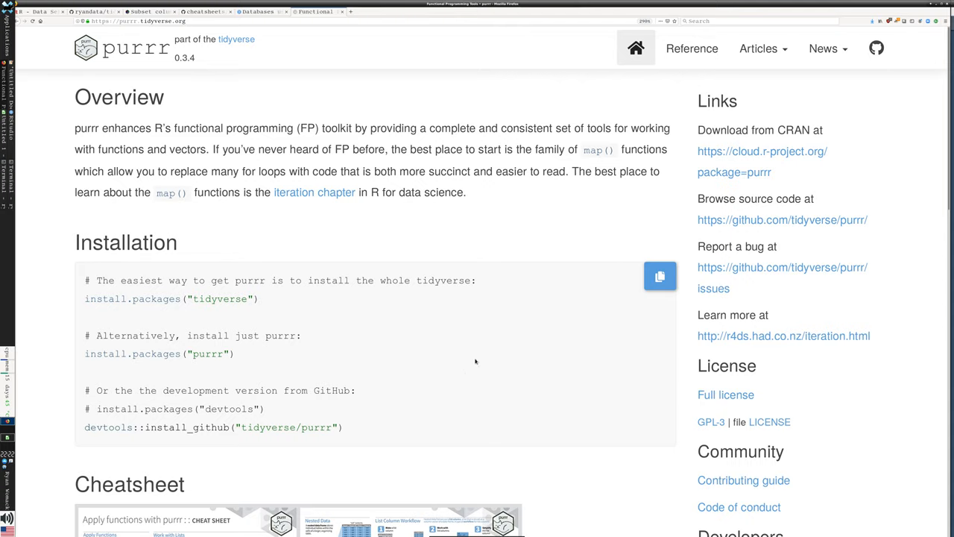
Open the purrr cheat sheet PDF and read down to the list-column workflow section
scroll("down", 3)
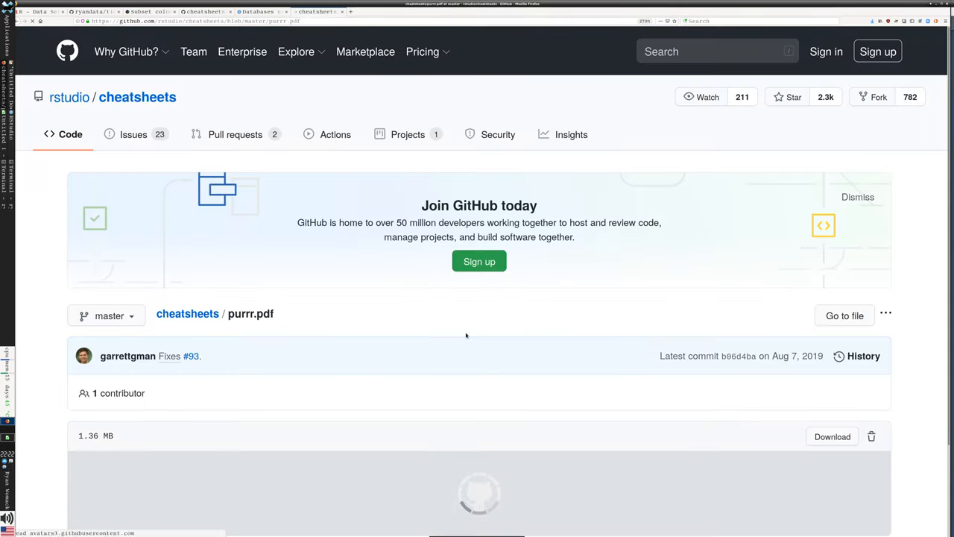
scroll("down", 3)
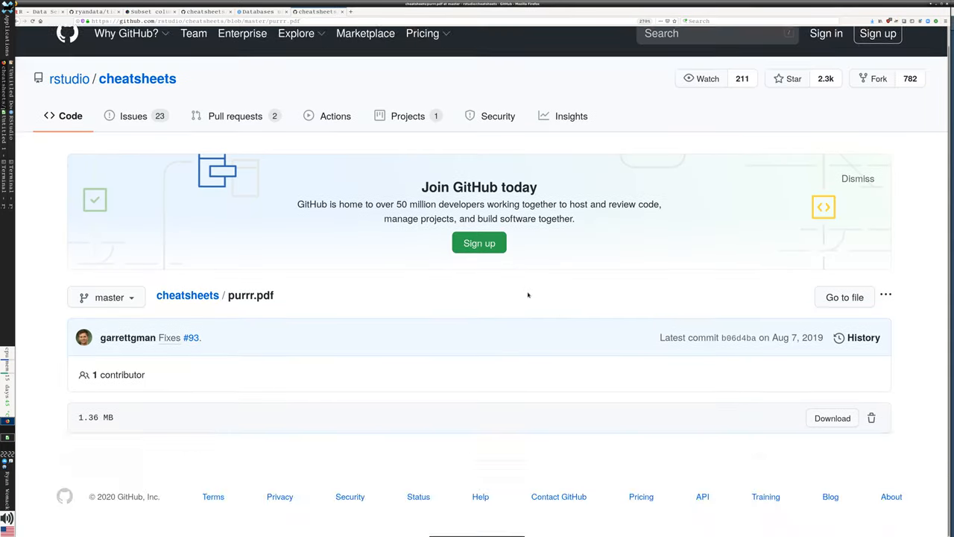
scroll("down", 3)
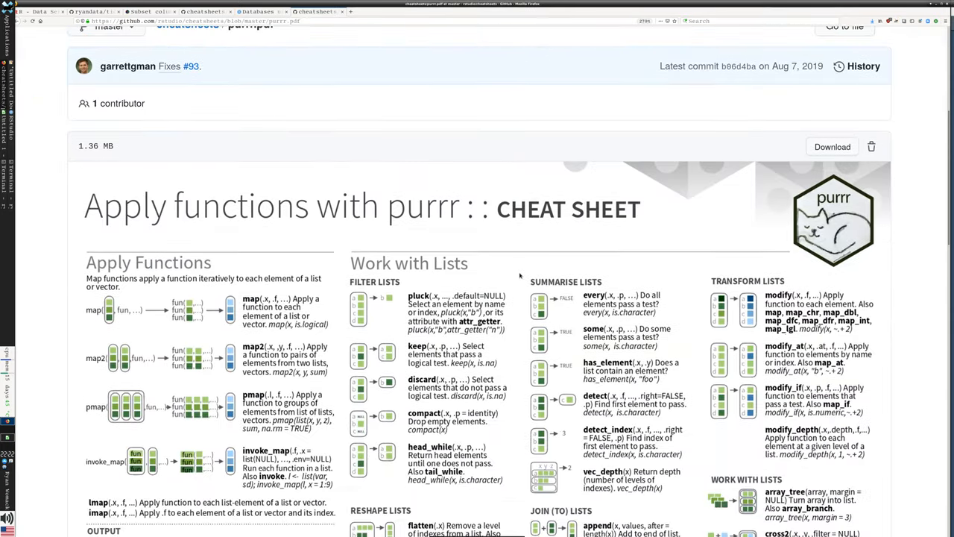
scroll("down", 3)
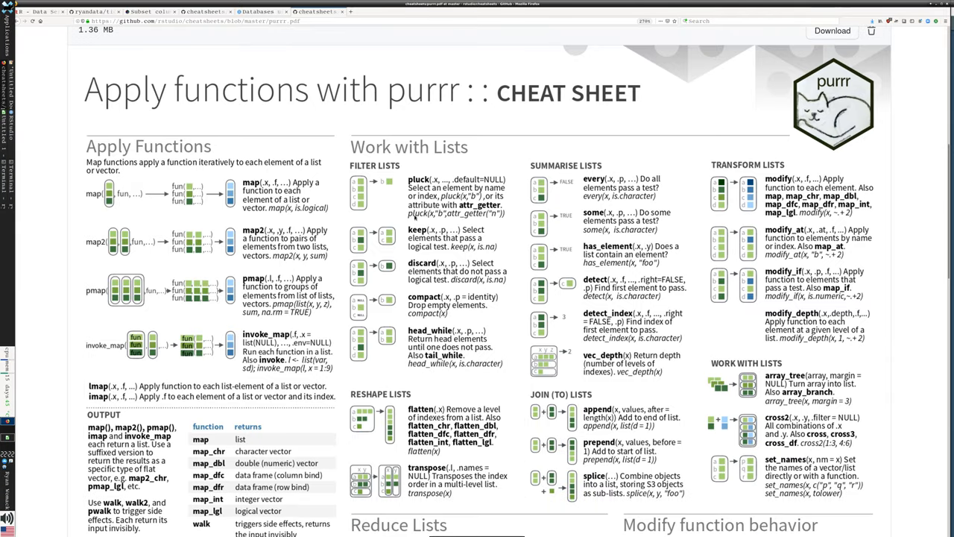
mouse_move(564, 364)
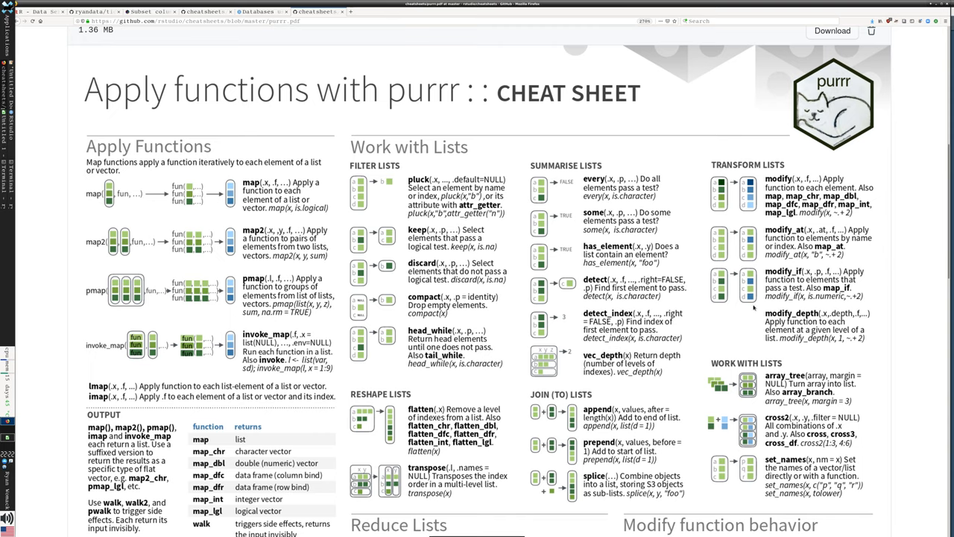
scroll("down", 3)
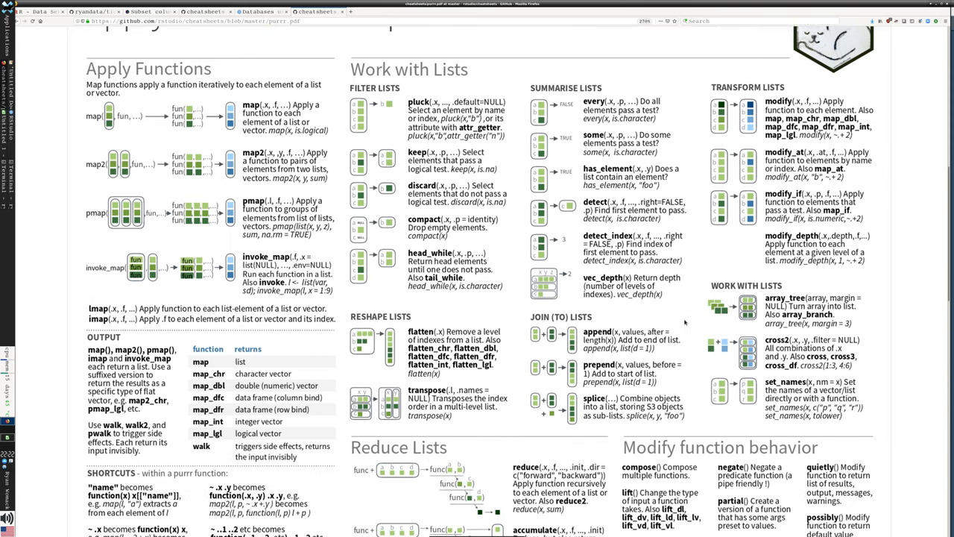
scroll("down", 3)
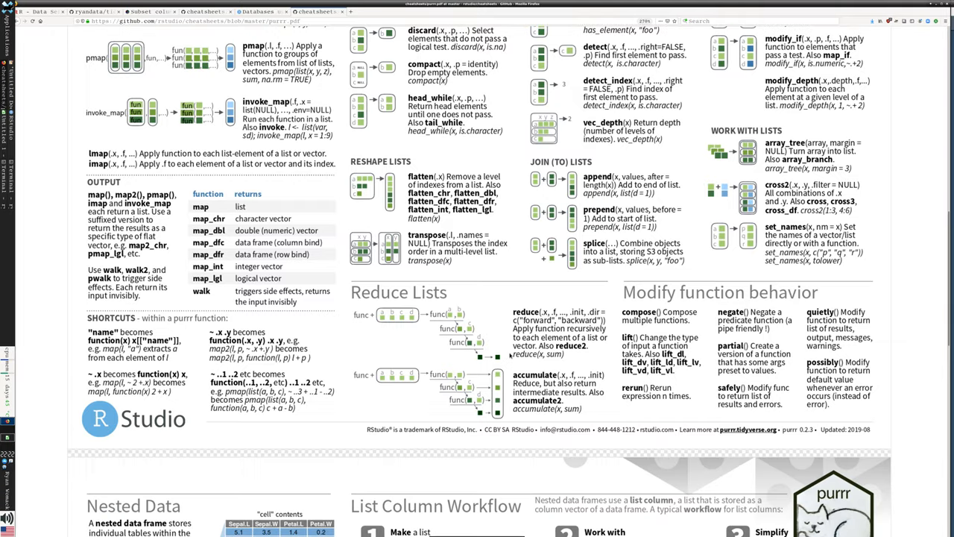
scroll("down", 3)
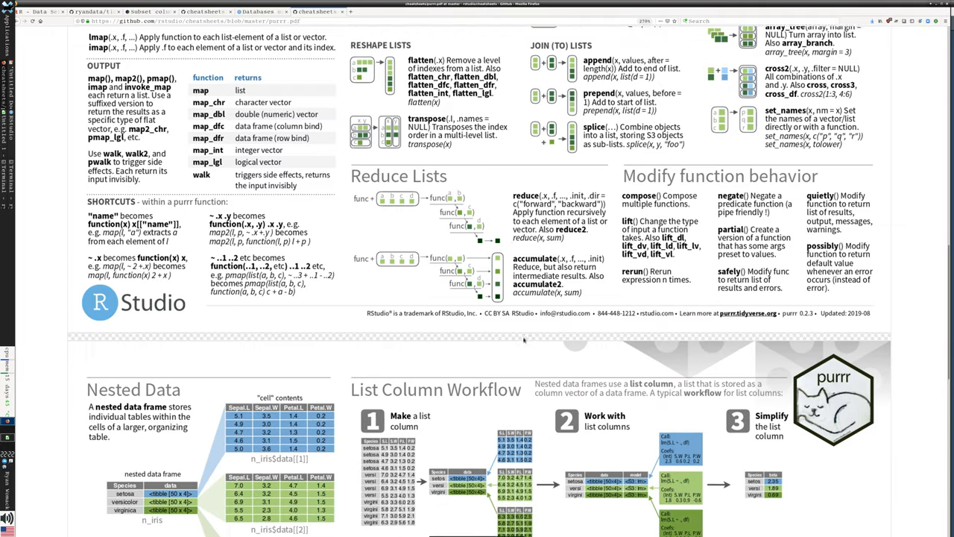
scroll("down", 3)
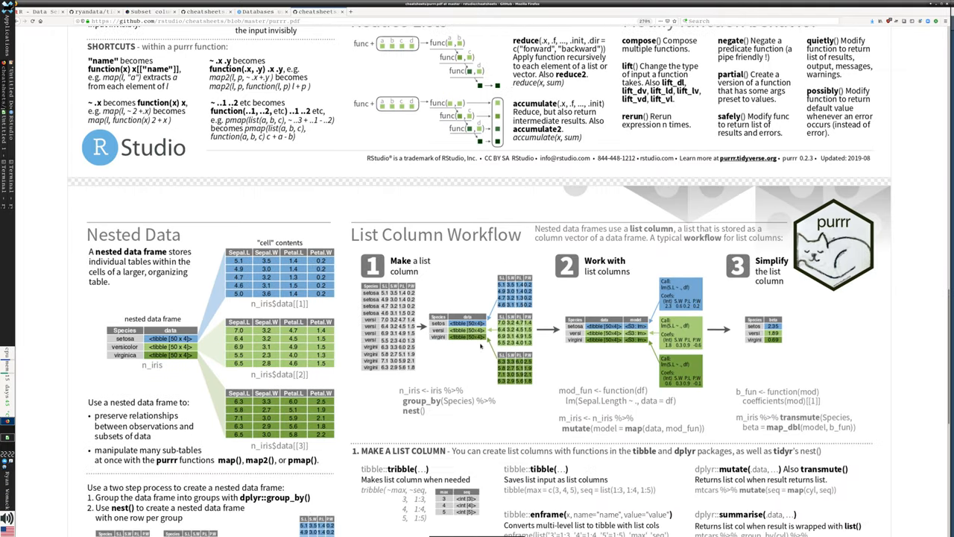
scroll("down", 3)
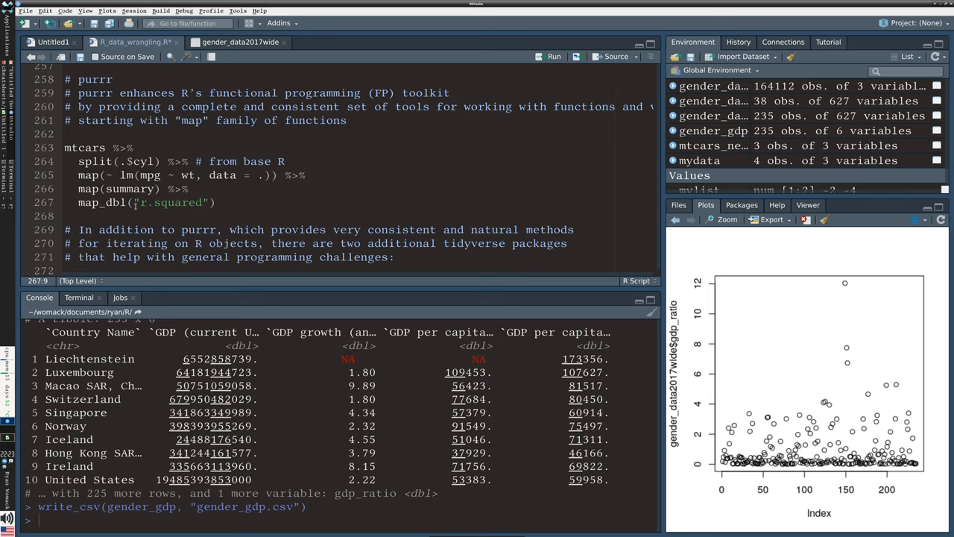
Run the mtcars split/map/map_dbl pipeline to get R-squared values for 4, 6 and 8 cylinders
double_click(173, 202)
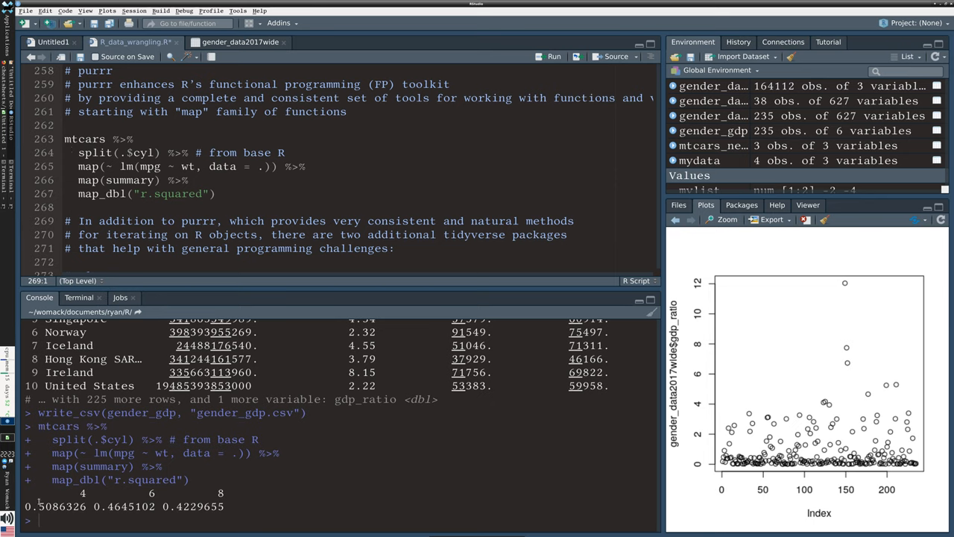
left_click_drag(37, 507, 186, 507)
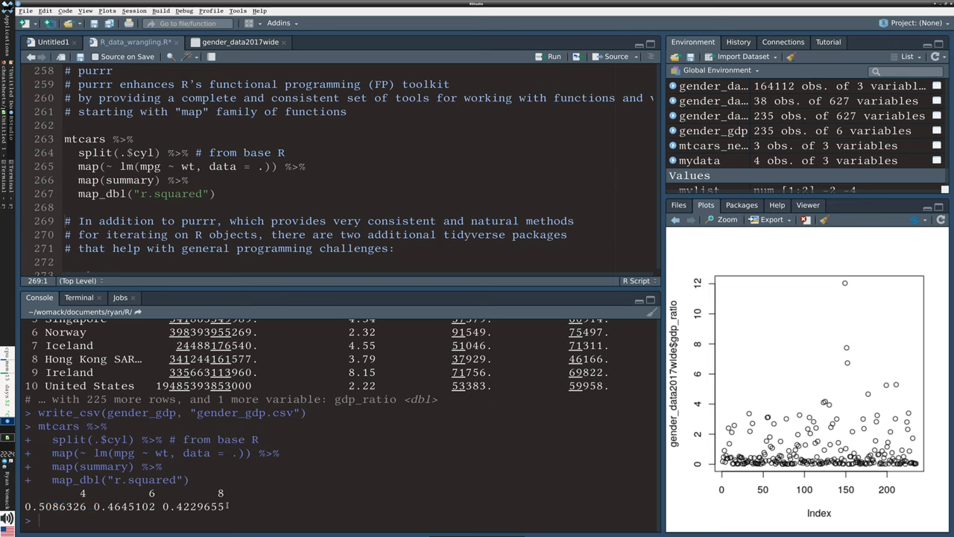
left_click(122, 152)
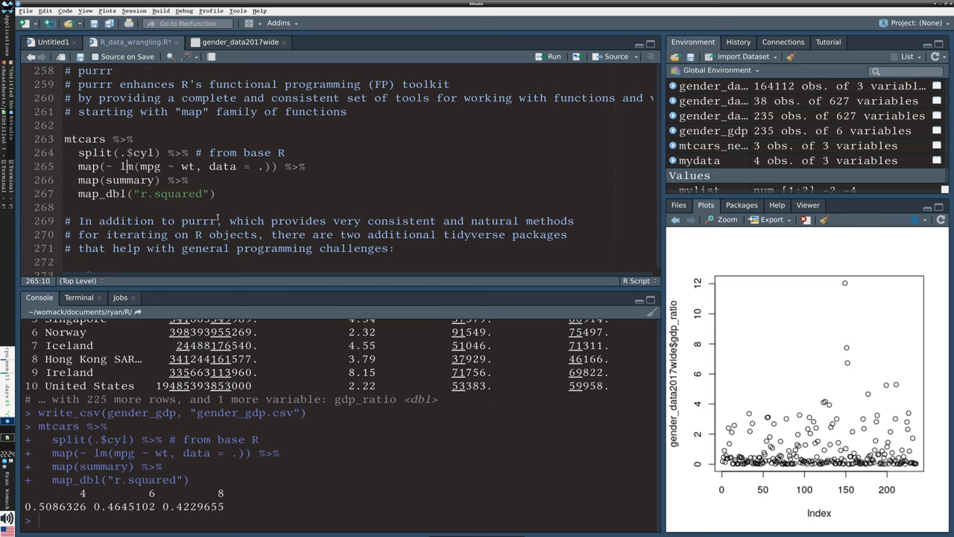
Scroll the script down past the broom comments to the library(broom) and lm() lines
scroll("down", 3)
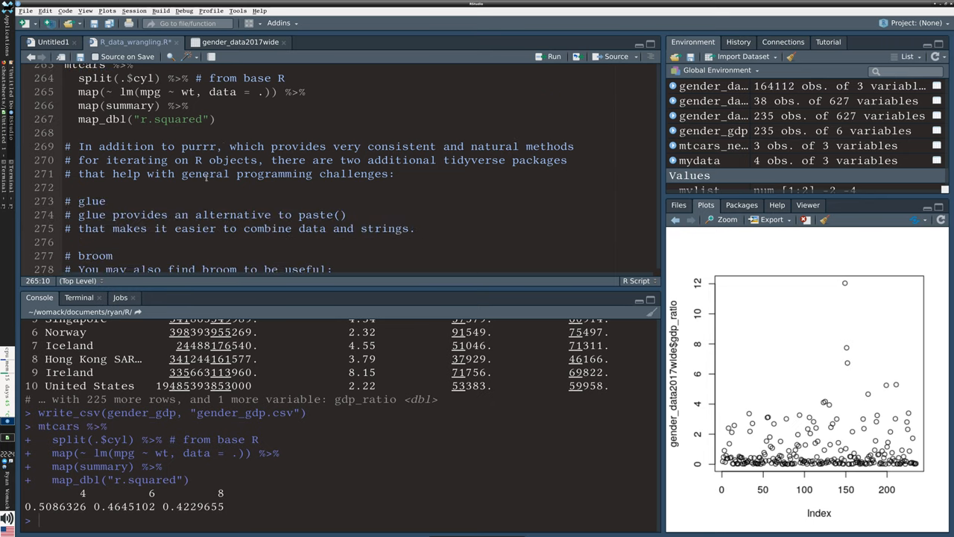
scroll("down", 3)
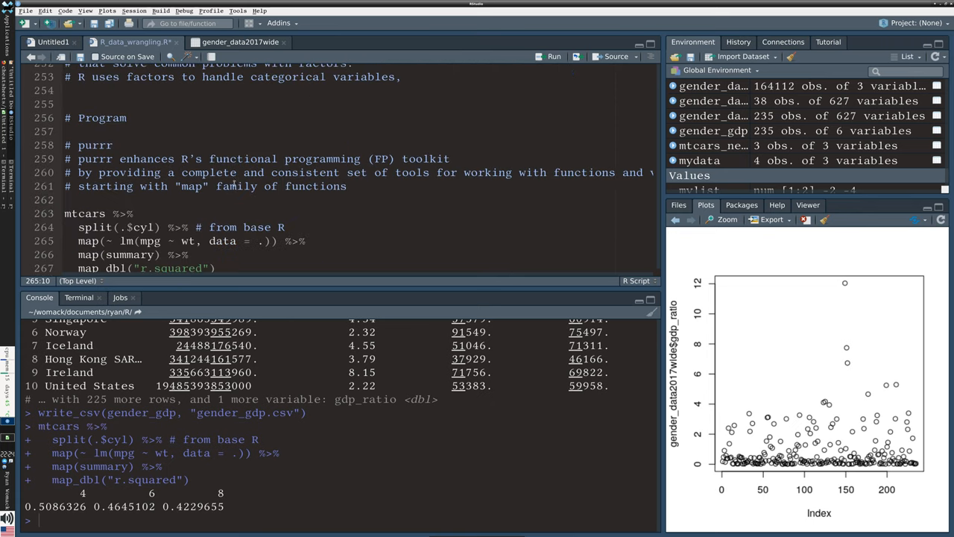
scroll("down", 3)
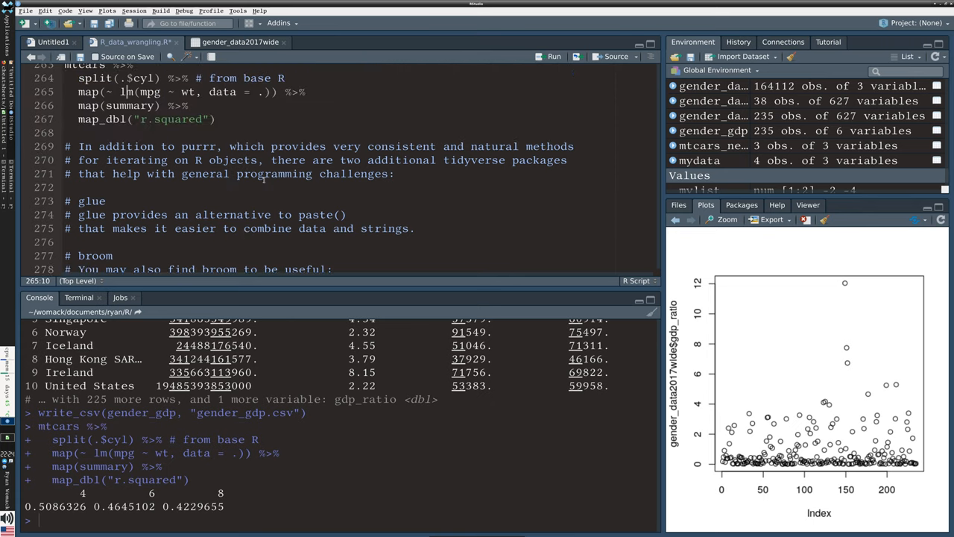
scroll("down", 3)
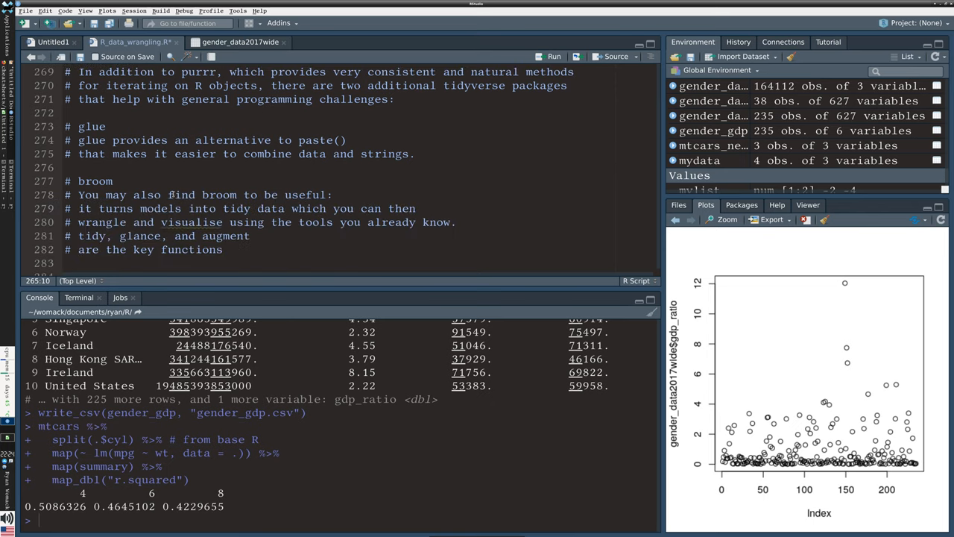
mouse_move(209, 218)
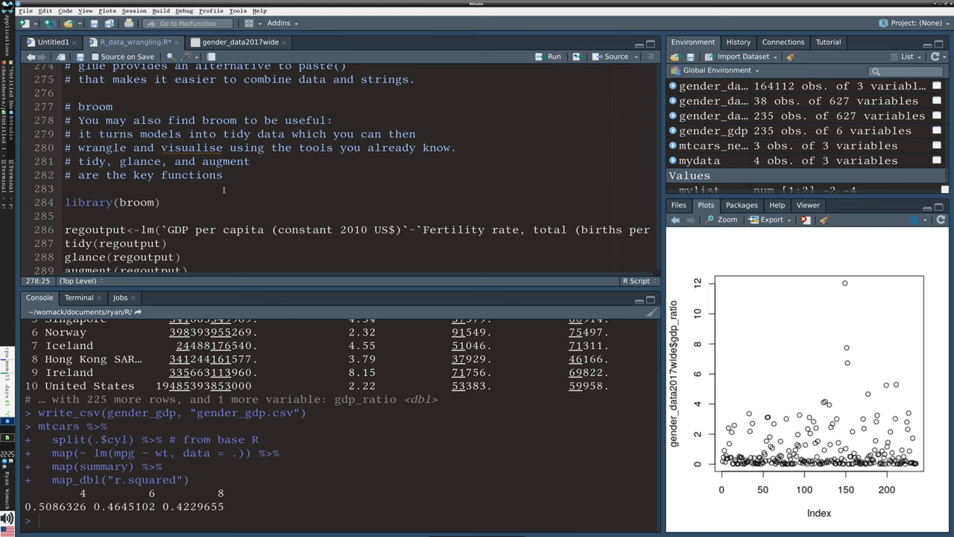
Run library(broom), the GDP-on-fertility lm() assignment and tidy(regoutput) for the coefficient table
scroll("down", 3)
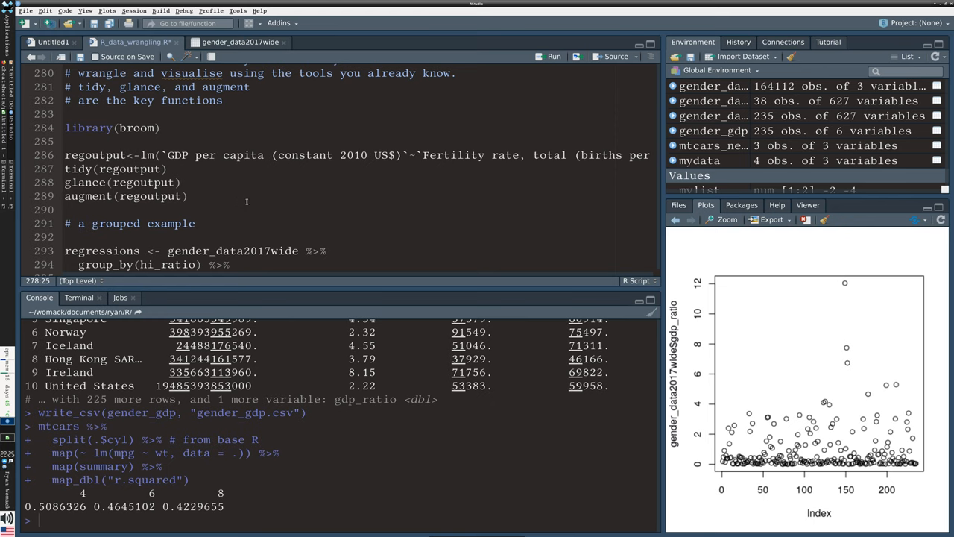
left_click(91, 128)
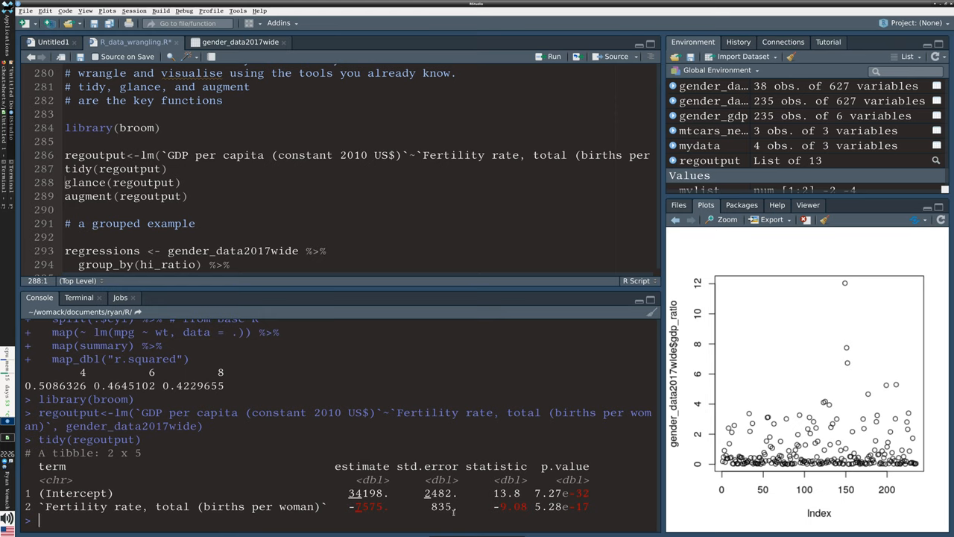
Run glance(regoutput) to print the one-row model summary with R-squared about 0.265
double_click(501, 492)
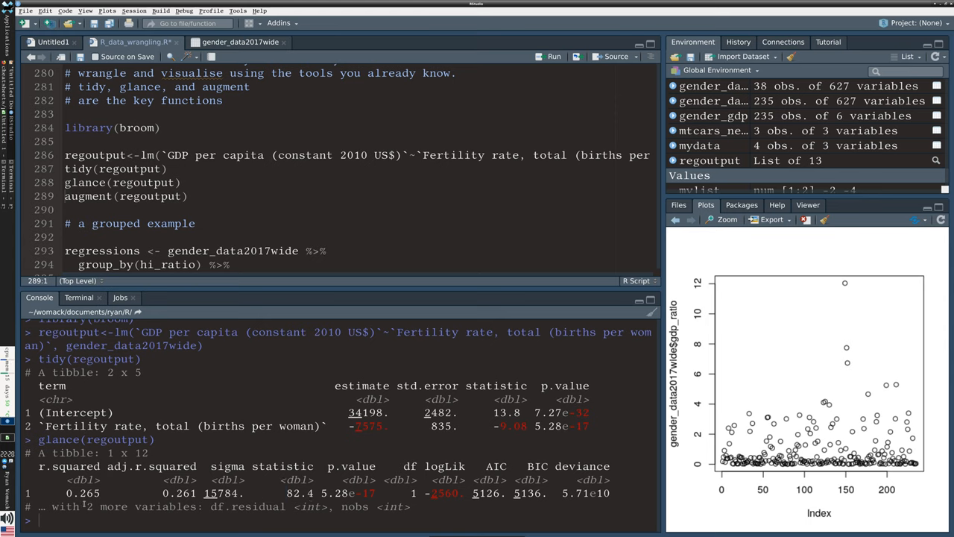
mouse_move(450, 489)
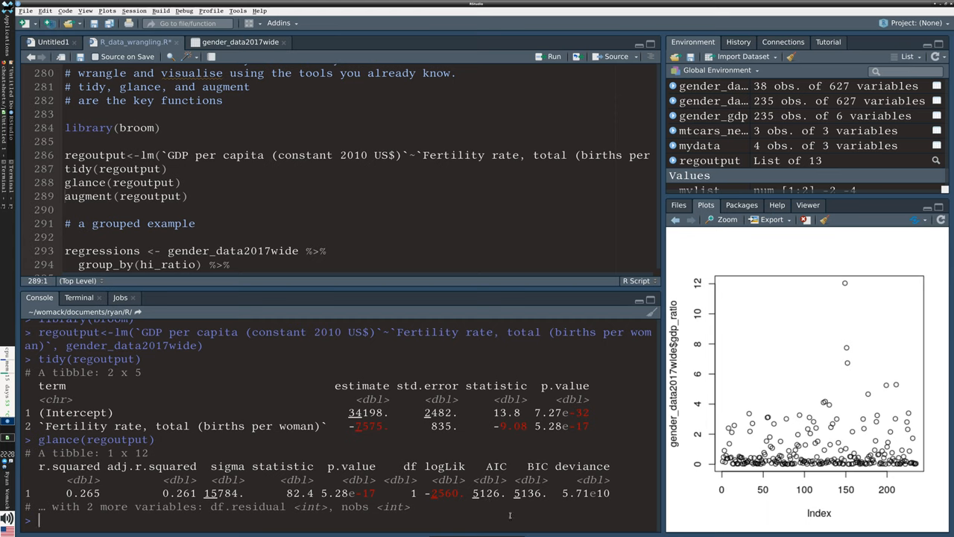
Run summary(regoutput) in the console and read its residuals, coefficients and R-squared
type("summary(")
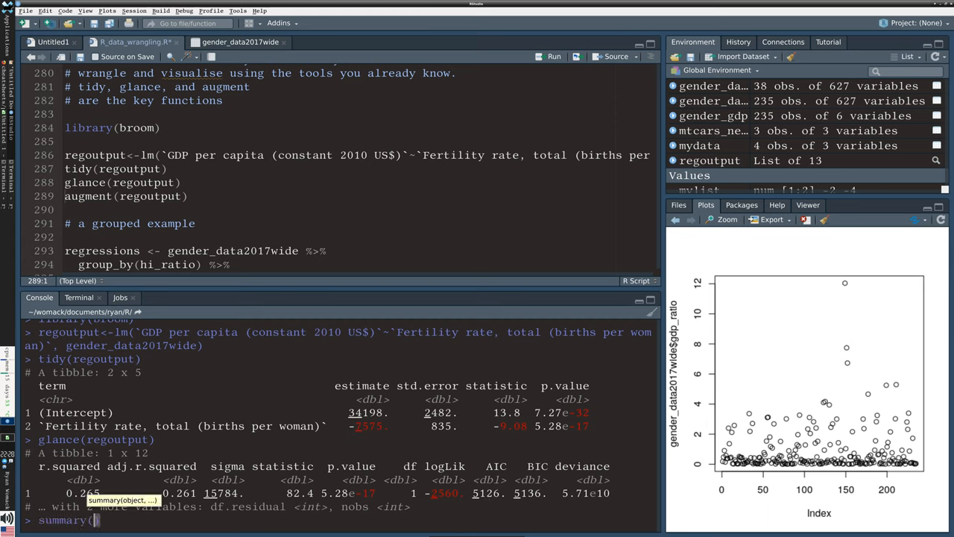
type("regoutput")
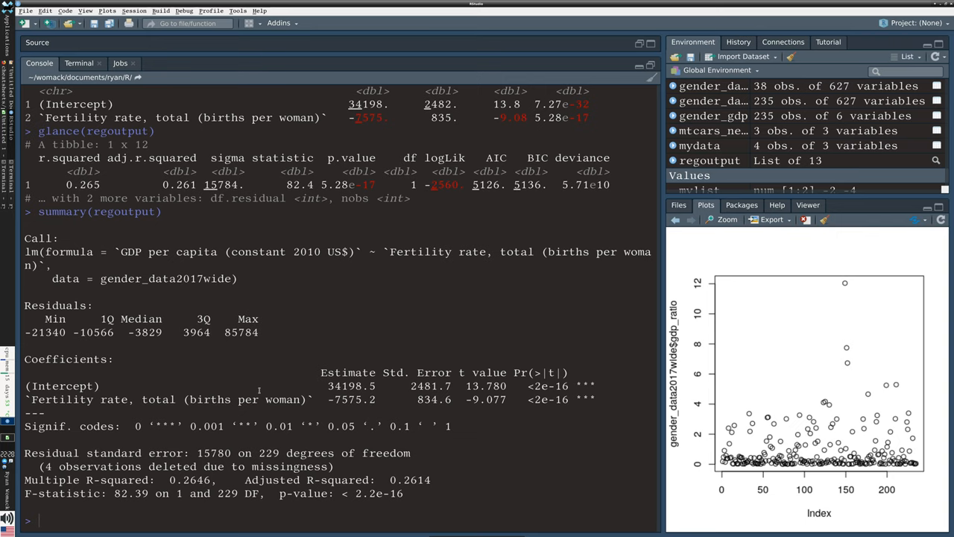
scroll("down", 3)
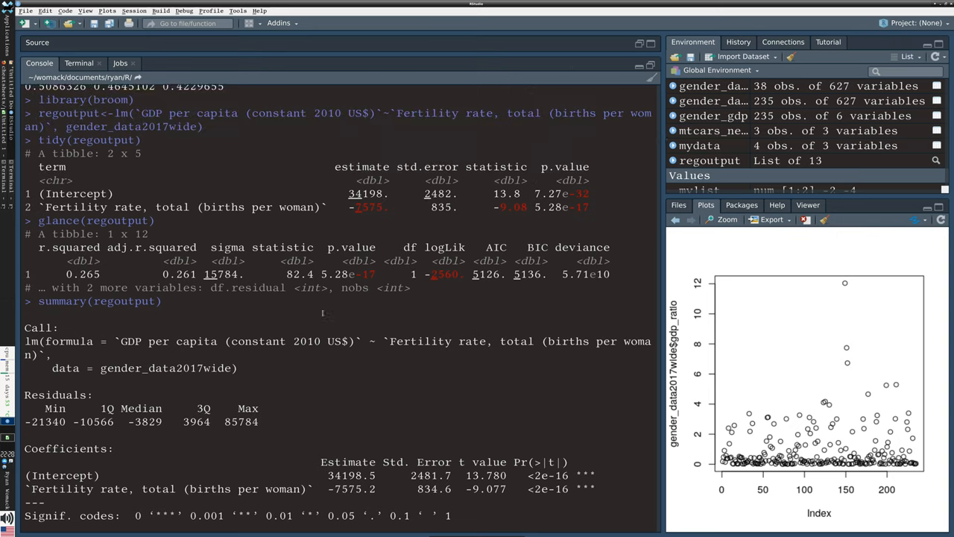
scroll("down", 3)
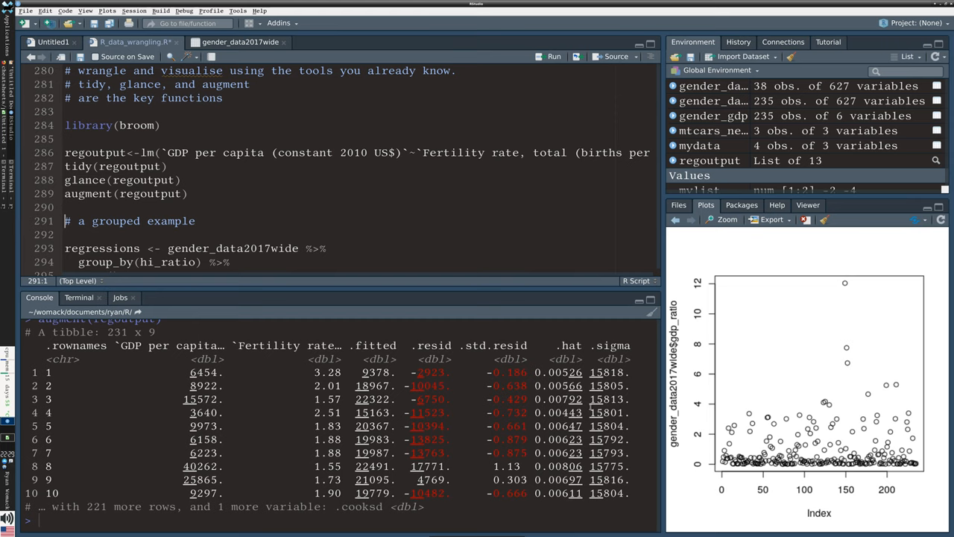
mouse_move(503, 408)
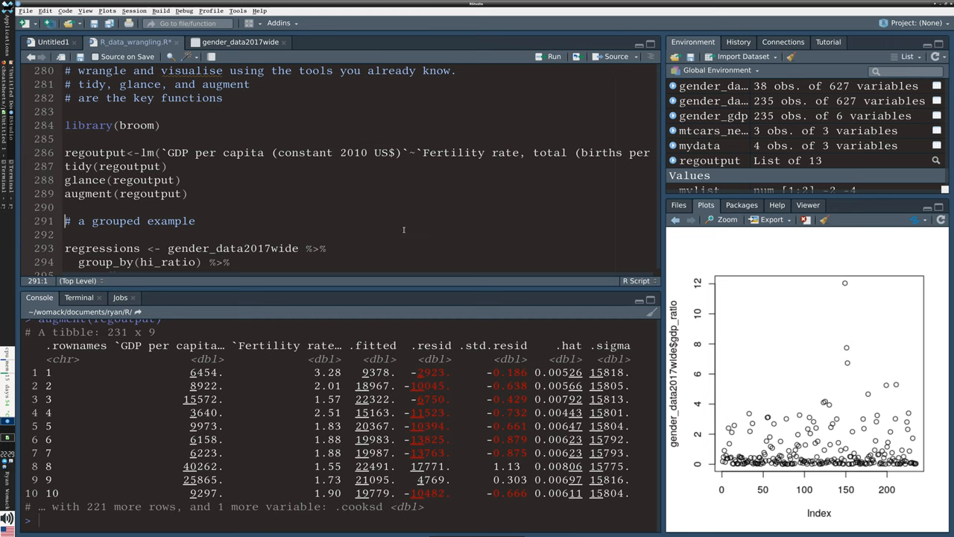
Run augment(regoutput) to list fitted values and residuals for every observation
scroll("down", 3)
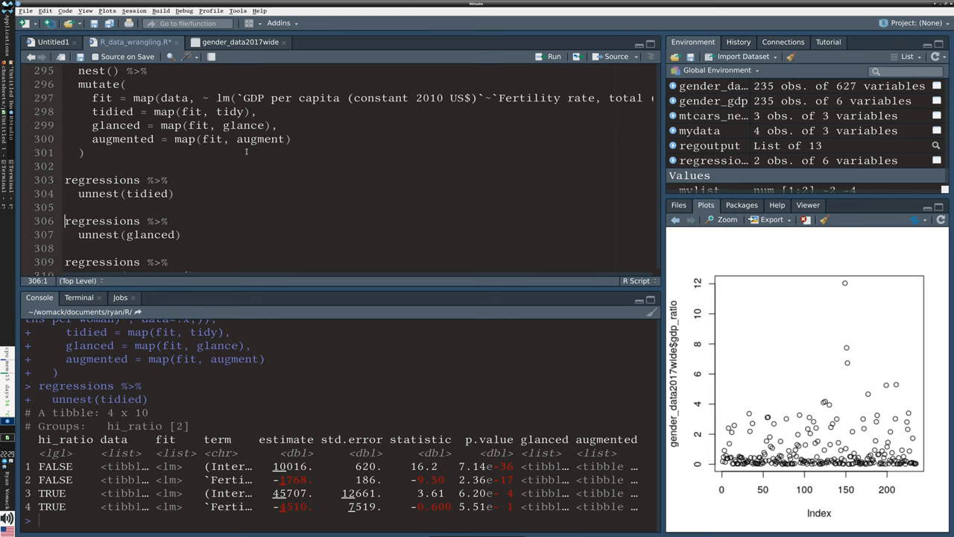
mouse_move(86, 483)
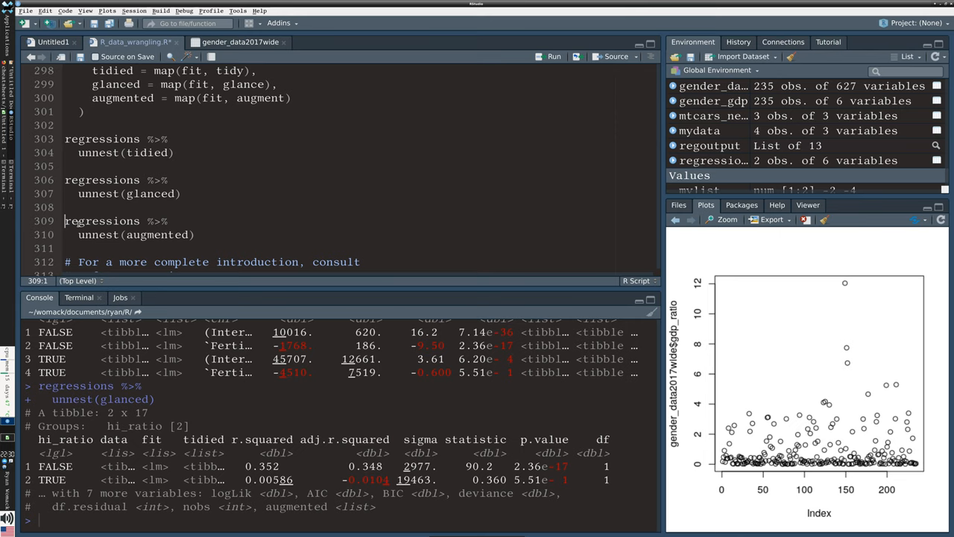
mouse_move(674, 462)
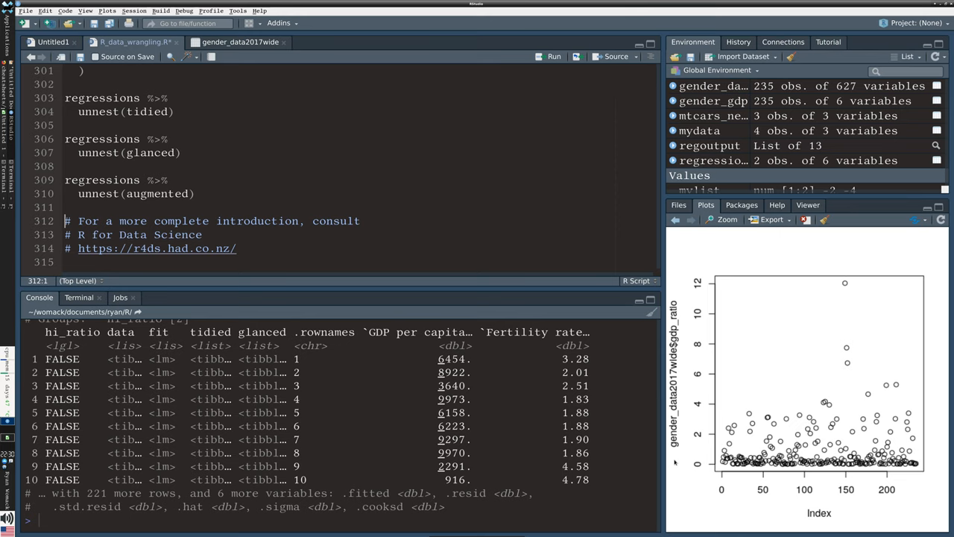
mouse_move(877, 514)
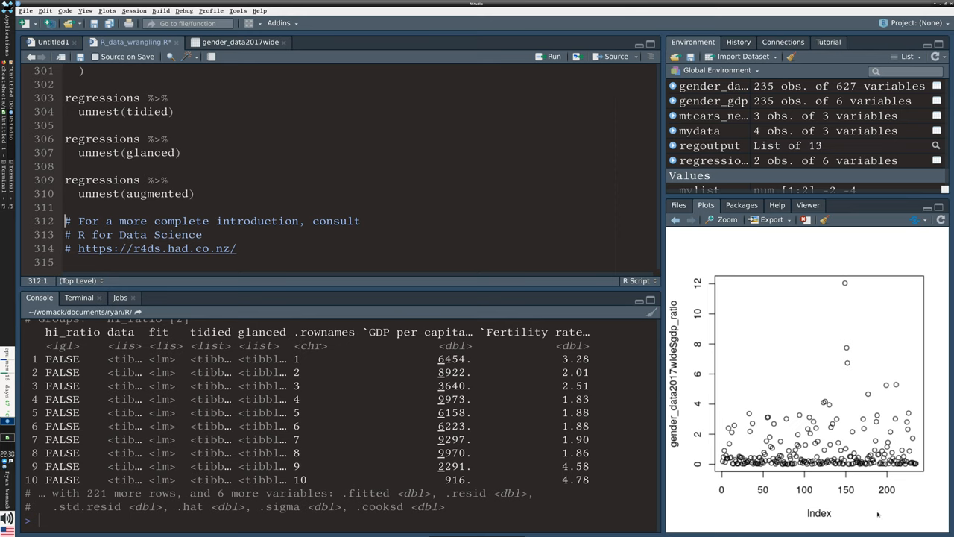
mouse_move(714, 441)
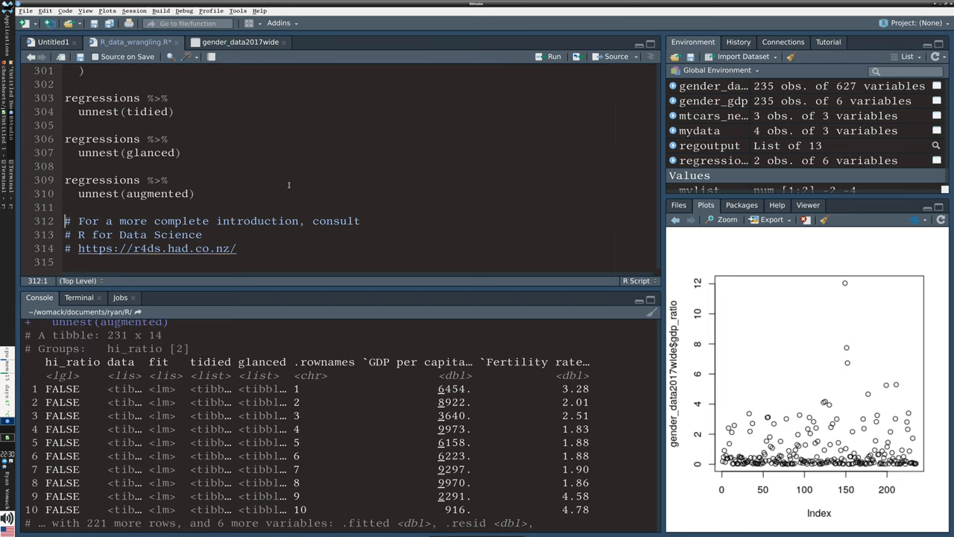
mouse_move(365, 166)
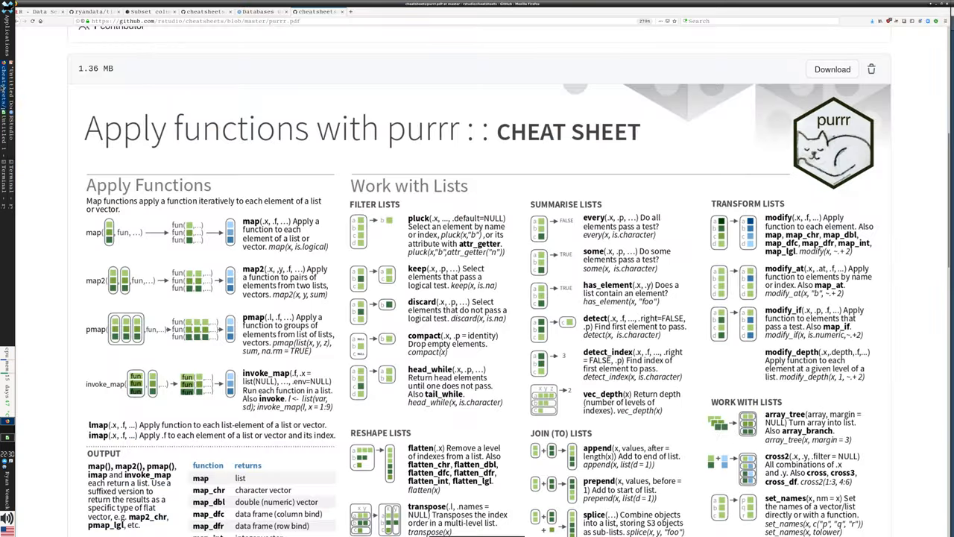
Navigate Firefox to the broom package site via 'broom.tidyverse' in the address bar
left_click(186, 21)
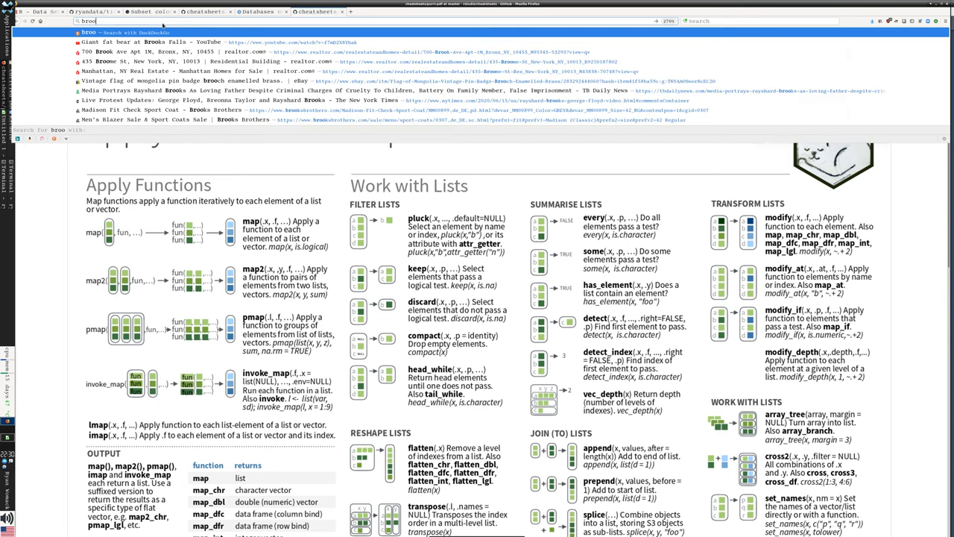
type("broom.tidyverse")
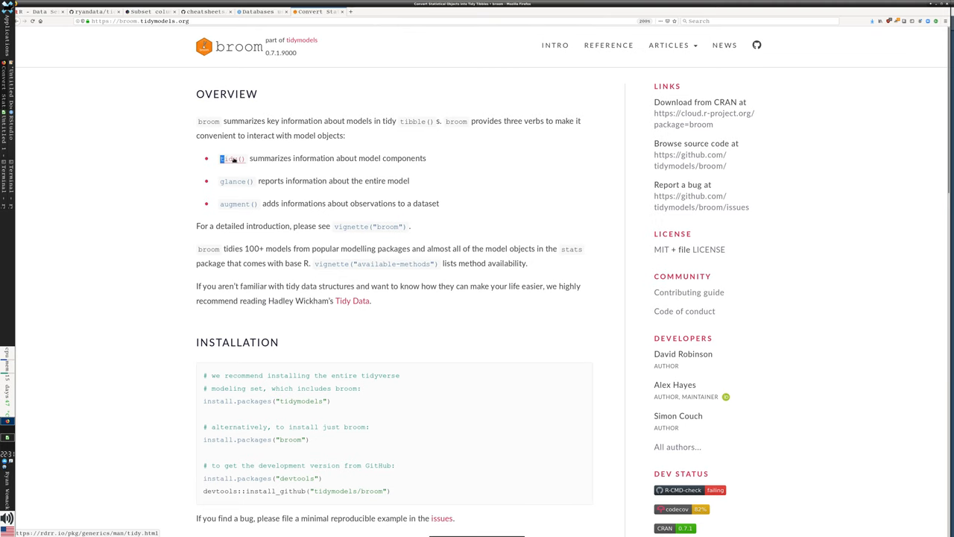
Go to the broom site's REFERENCE page listing its tidying functions
left_click(231, 158)
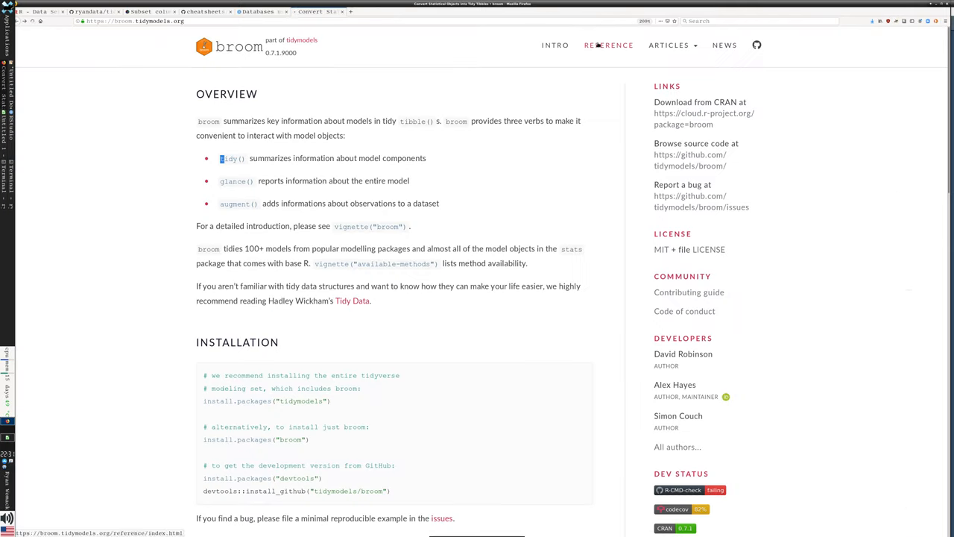
left_click(608, 45)
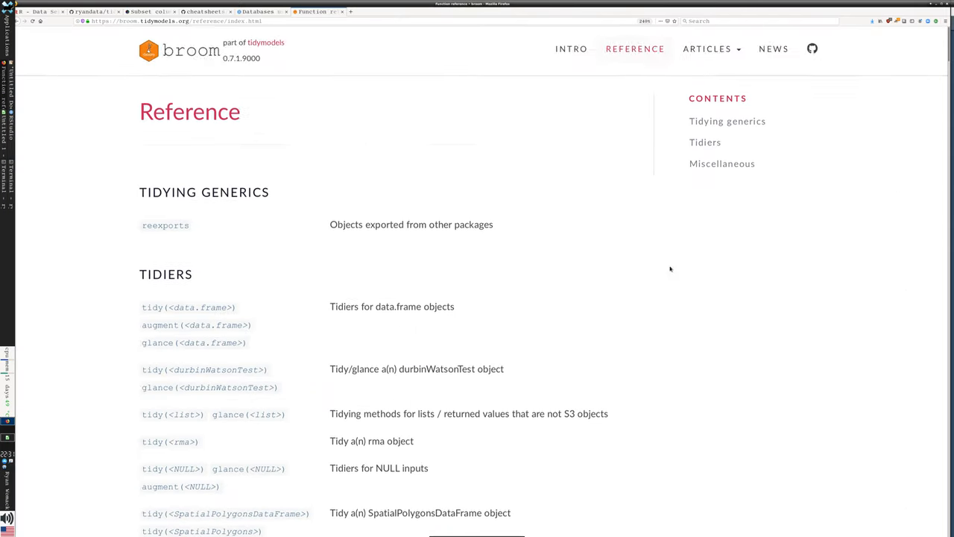
scroll("down", 3)
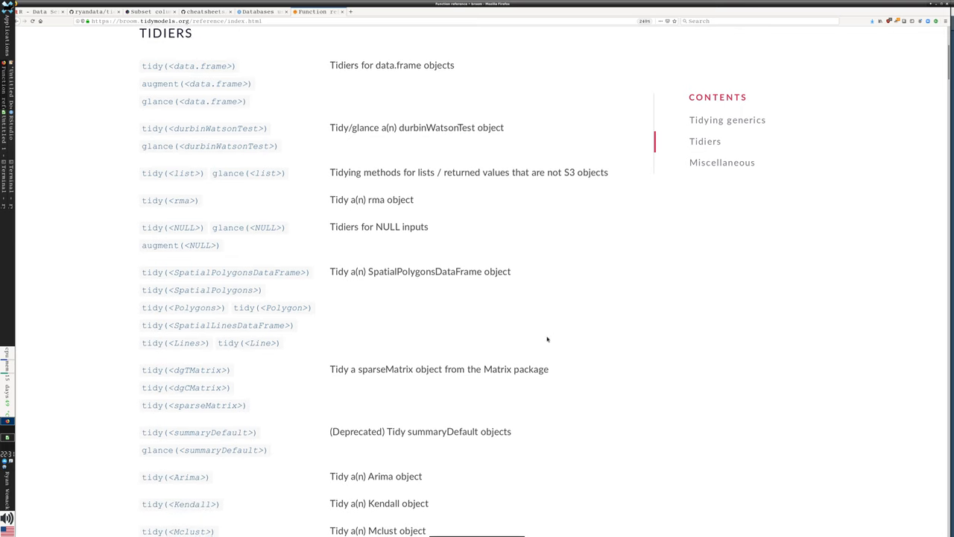
scroll("down", 3)
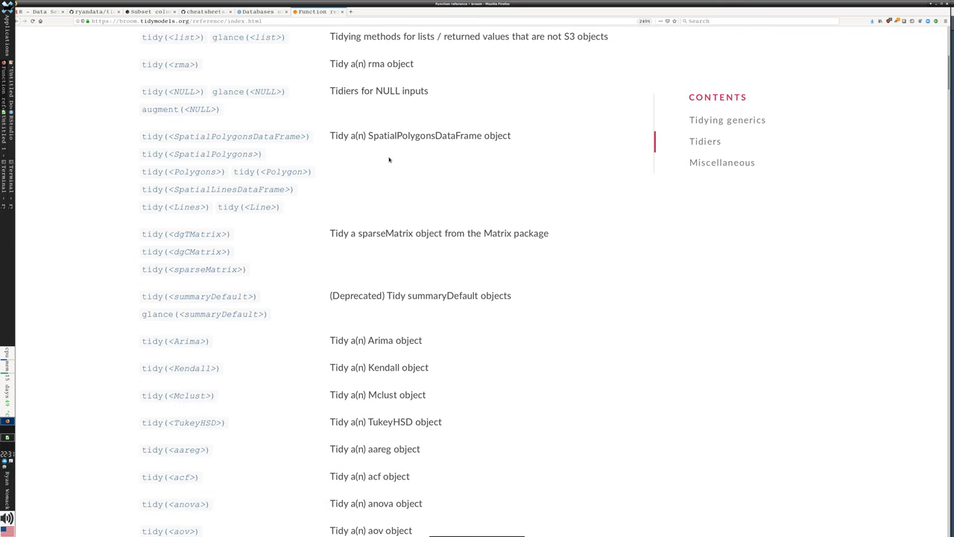
scroll("down", 3)
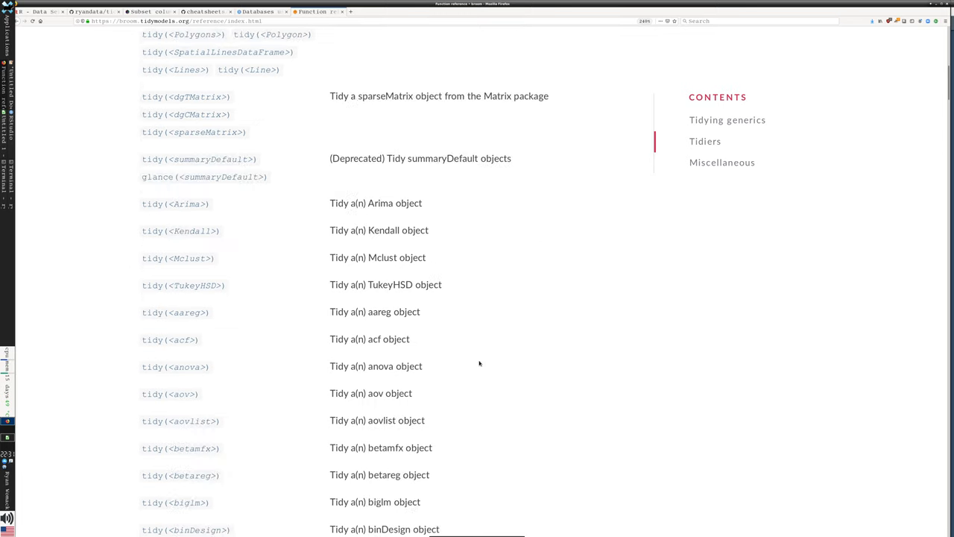
scroll("down", 3)
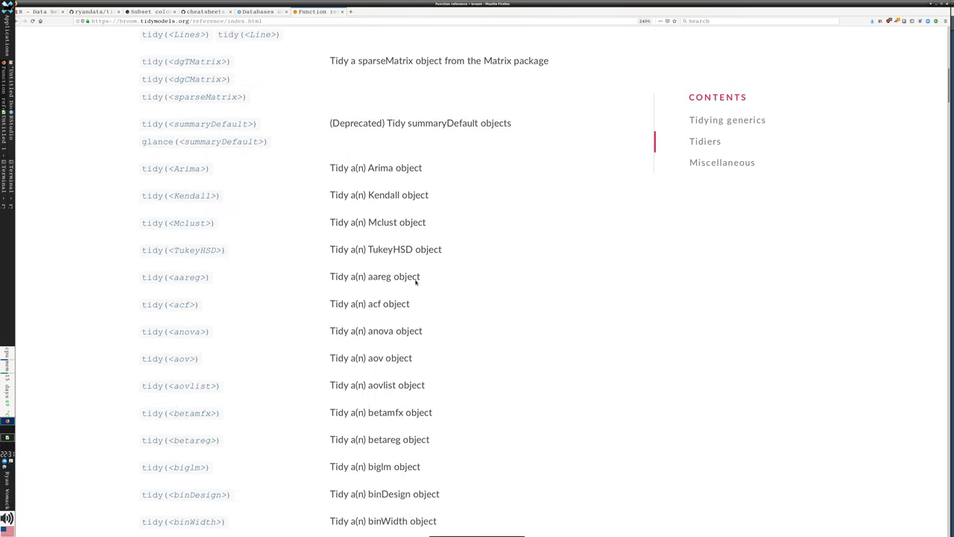
scroll("down", 3)
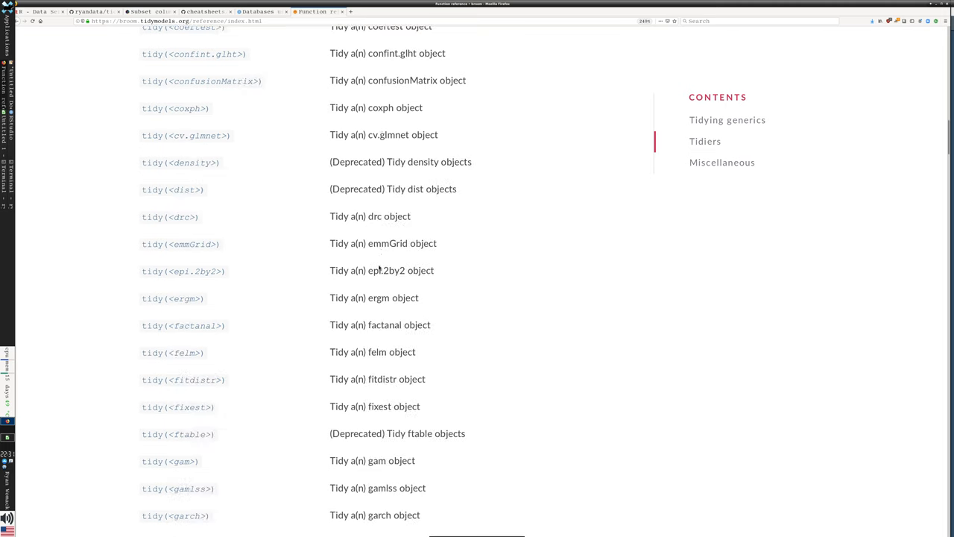
scroll("down", 3)
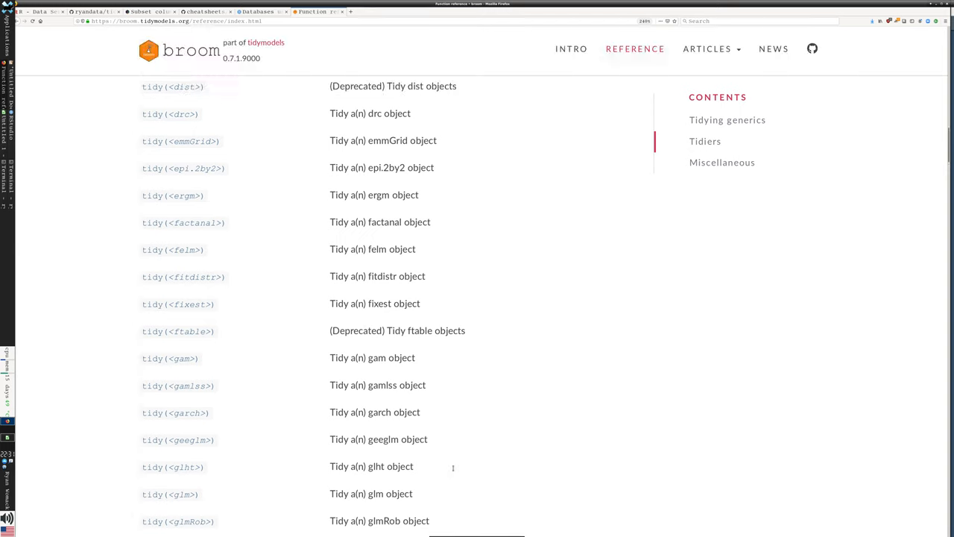
scroll("down", 3)
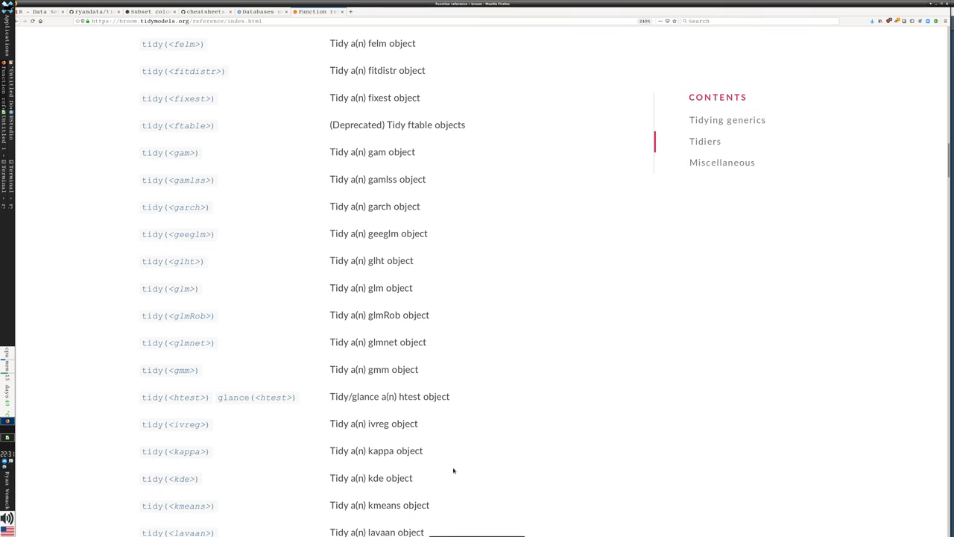
scroll("down", 3)
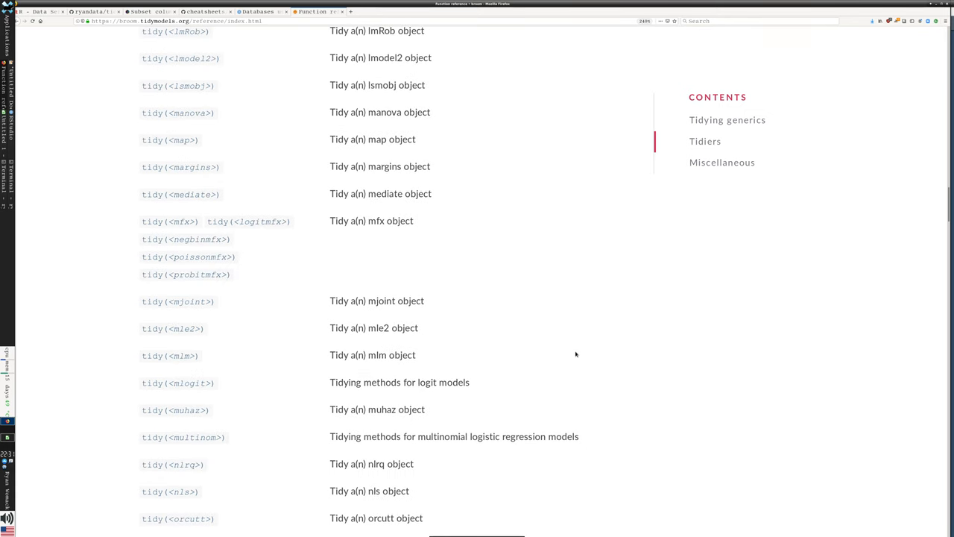
mouse_move(621, 370)
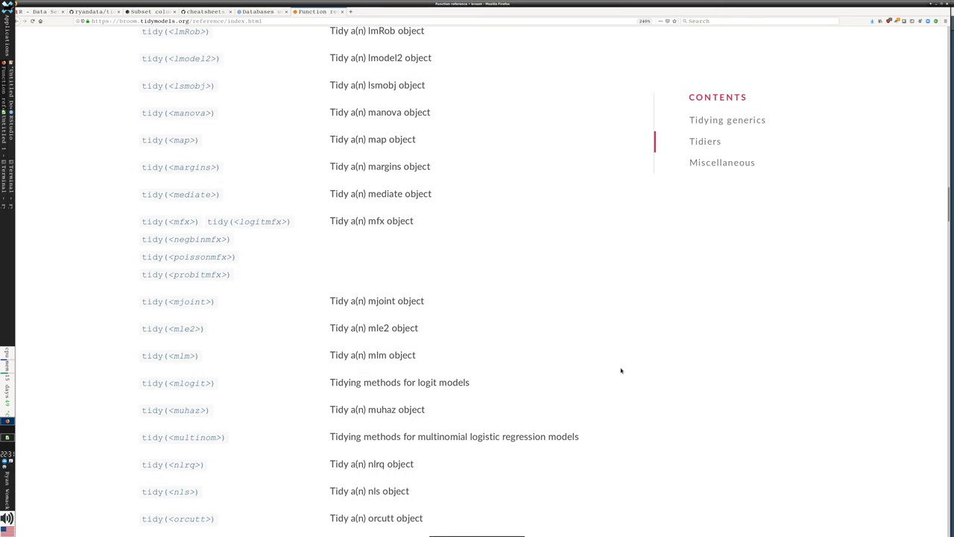
scroll("down", 3)
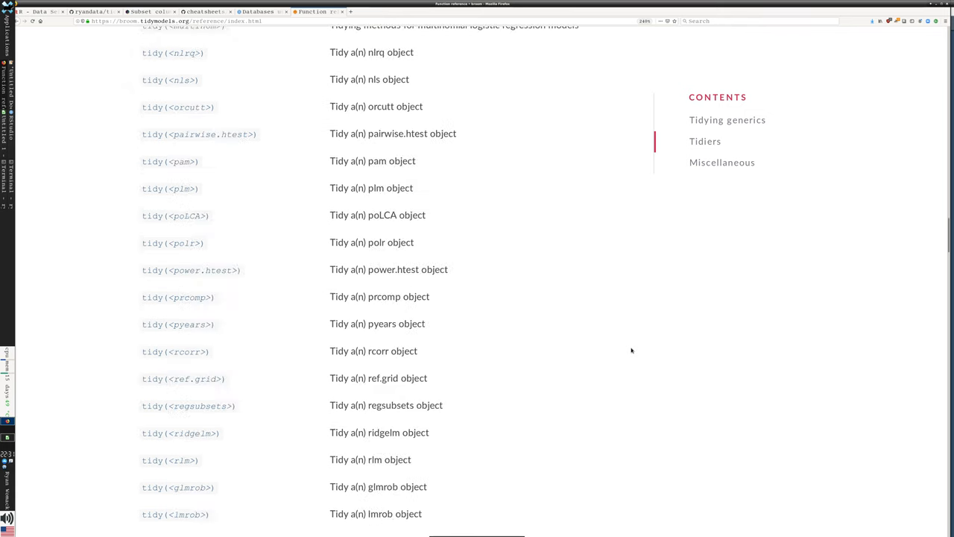
scroll("down", 3)
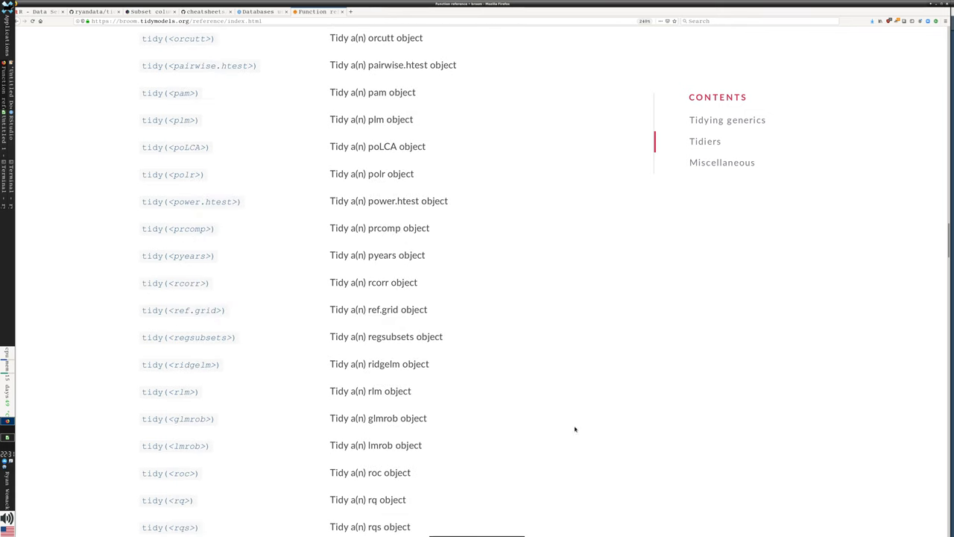
scroll("down", 3)
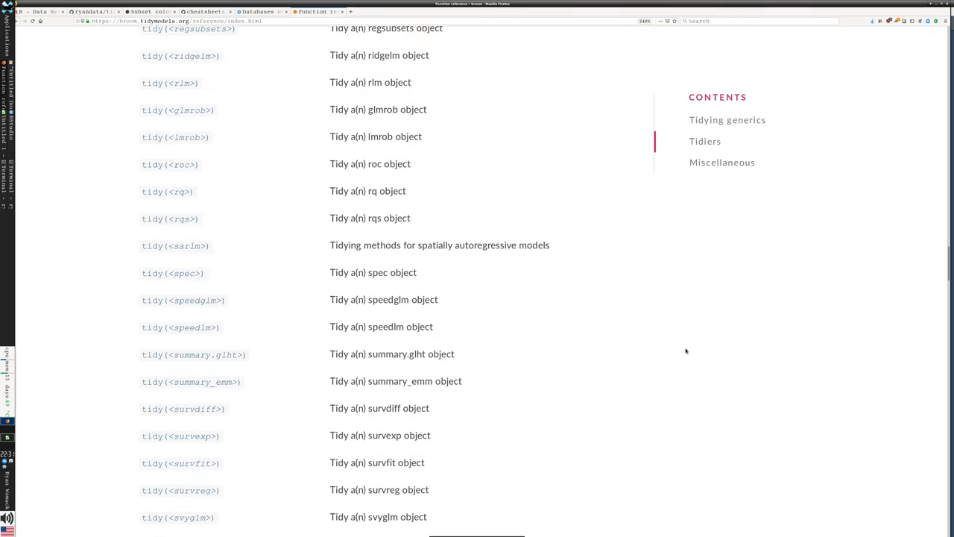
scroll("down", 3)
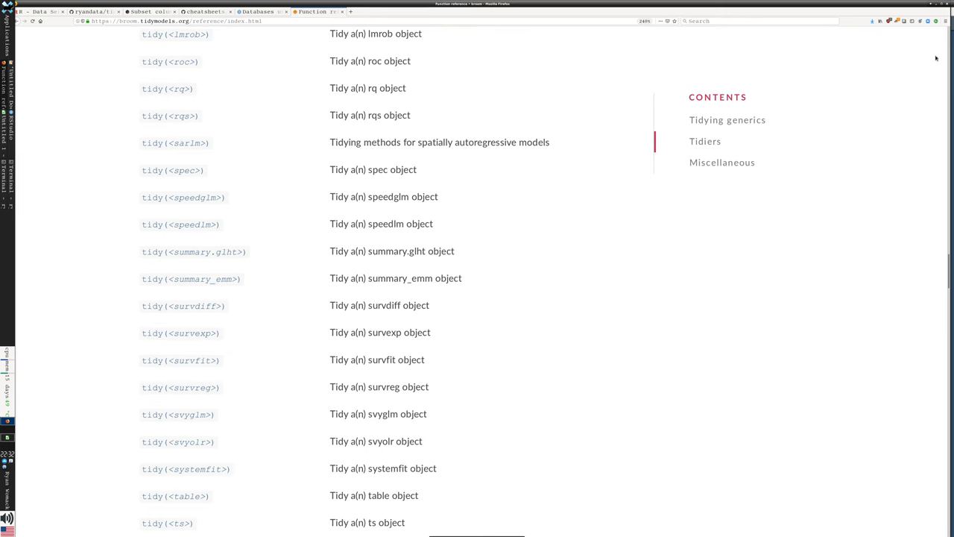
mouse_move(286, 128)
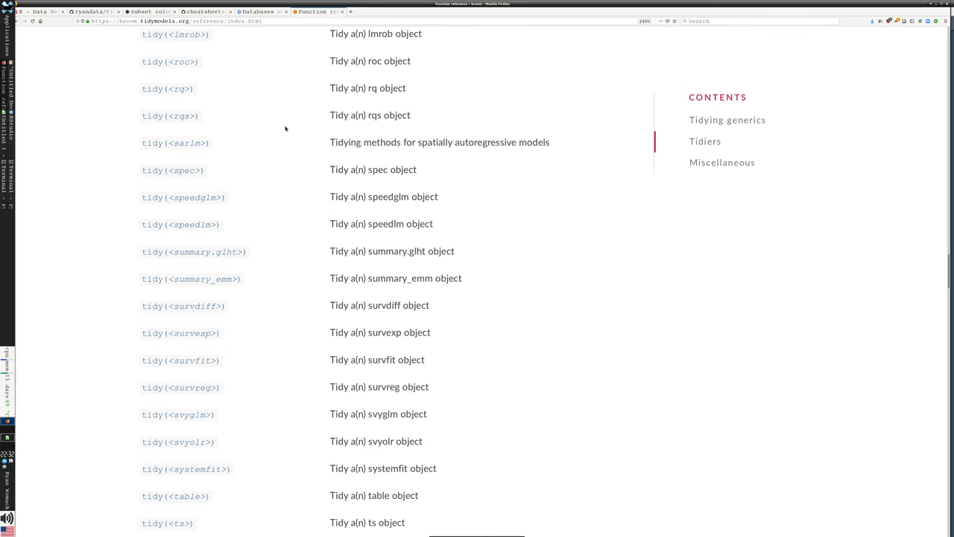
scroll("down", 3)
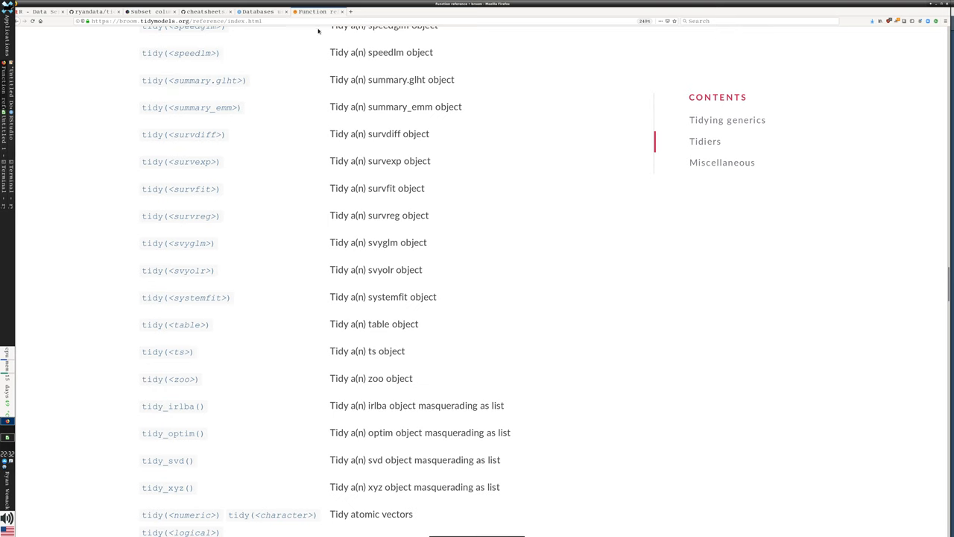
mouse_move(343, 12)
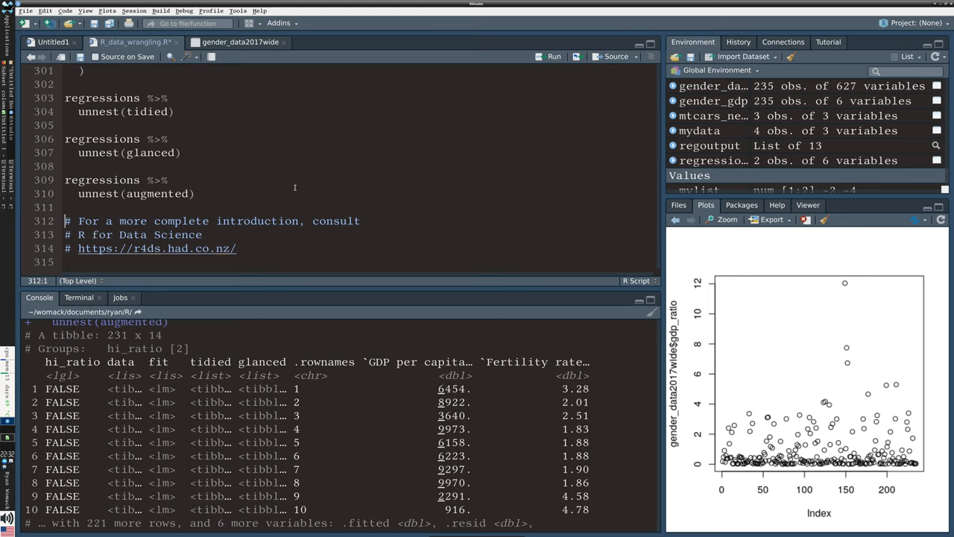
mouse_move(317, 203)
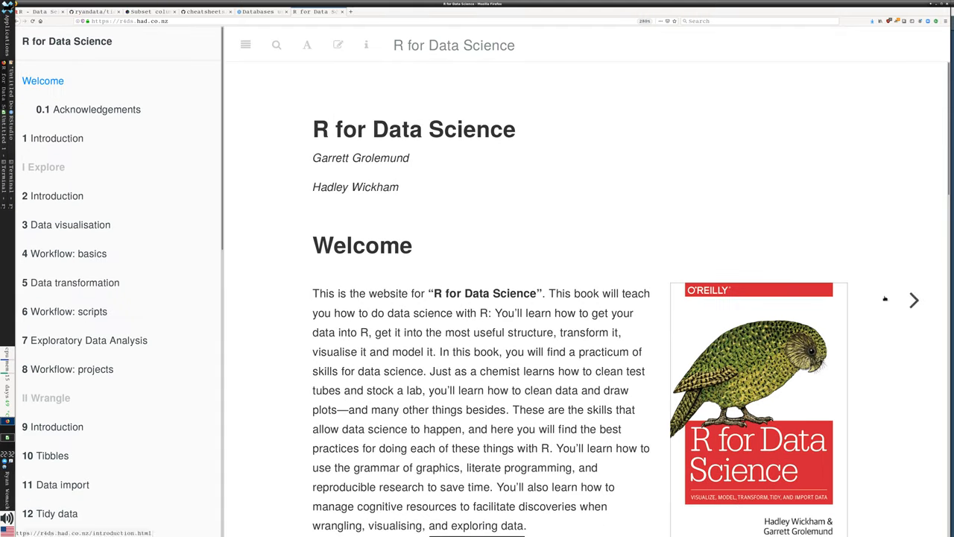
Scroll the R for Data Science Welcome page down past Acknowledgements and back up slightly
scroll("down", 3)
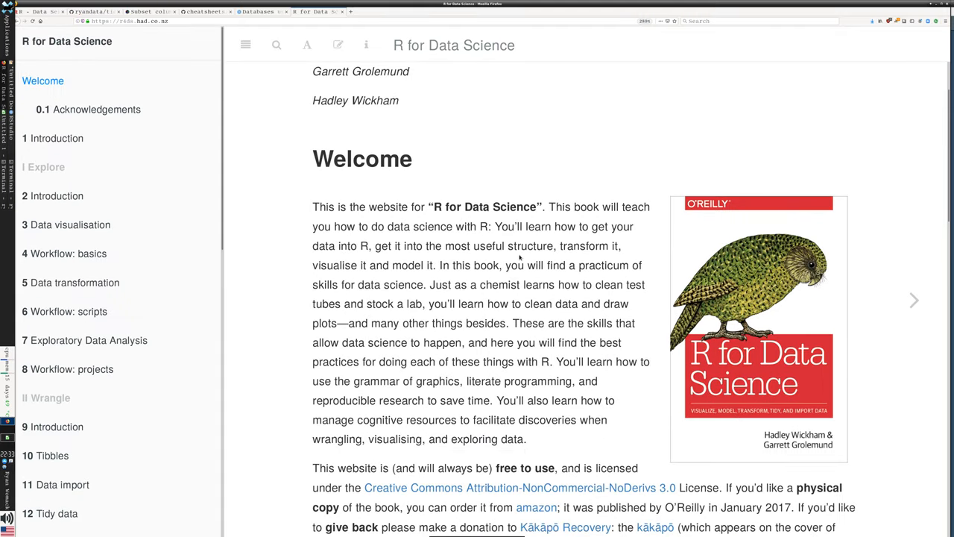
mouse_move(584, 346)
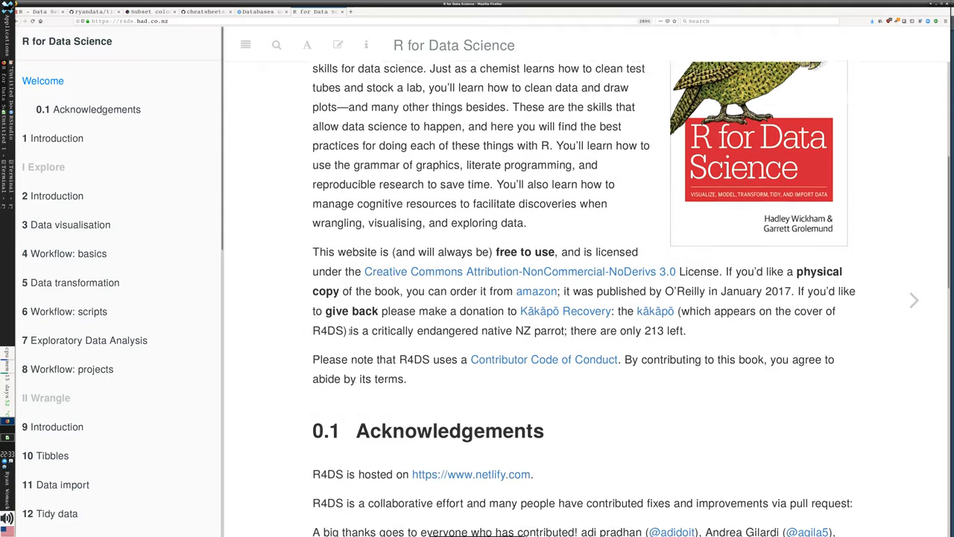
scroll("down", 3)
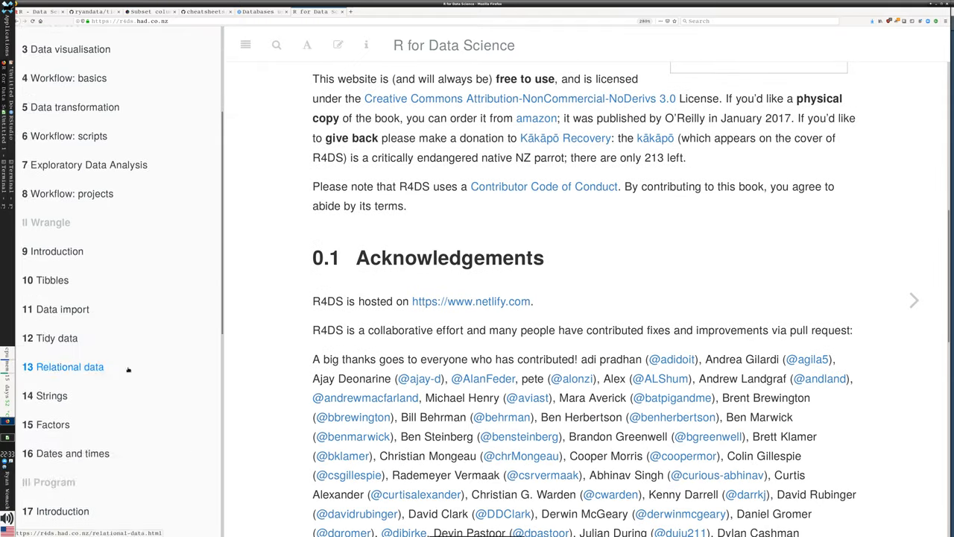
scroll("down", 3)
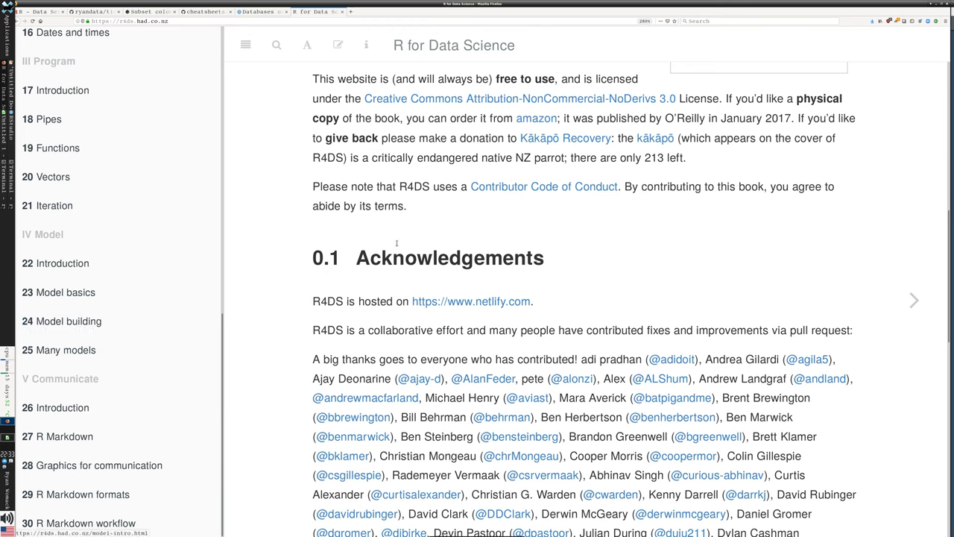
scroll("up", 3)
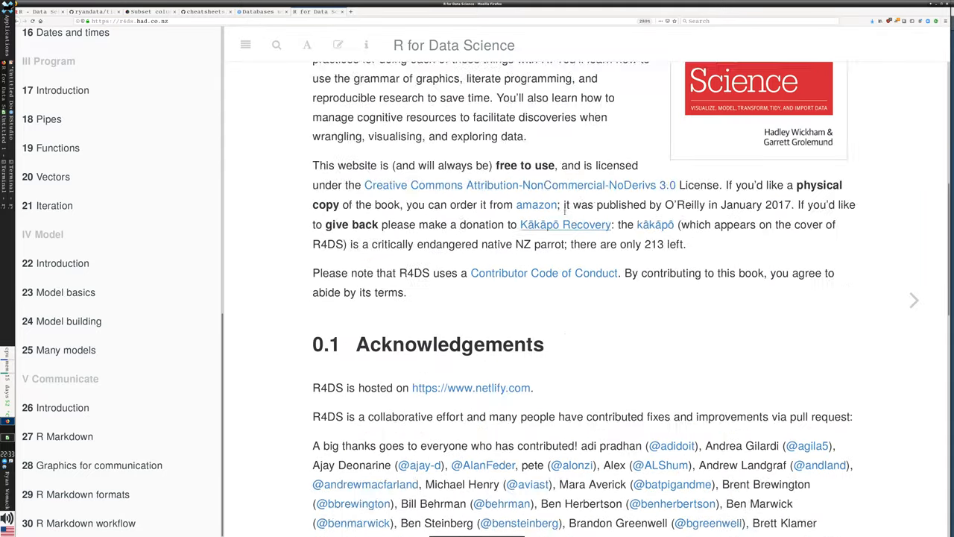